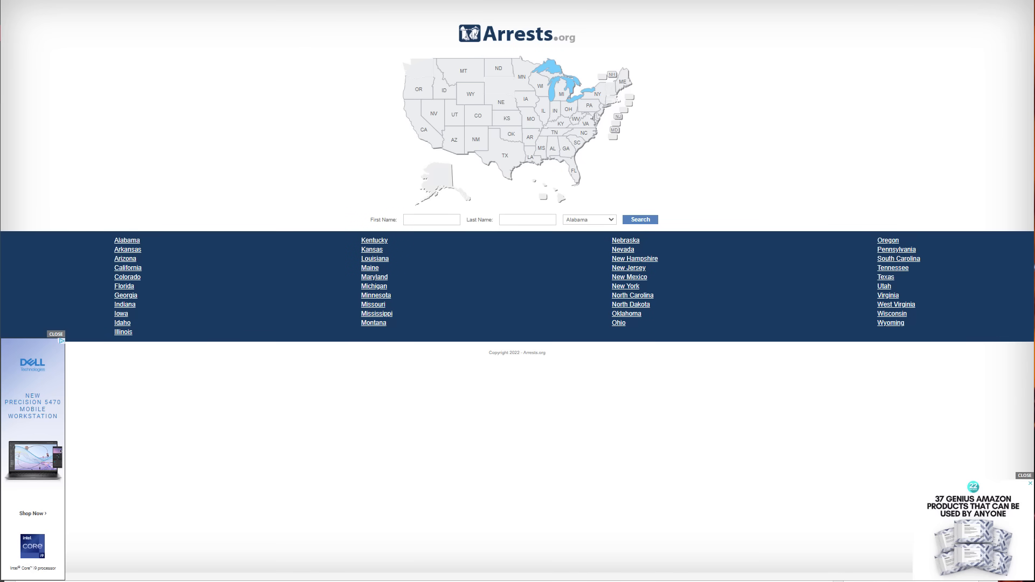
{"action": "mouse_move", "coordinate": [711, 86]}
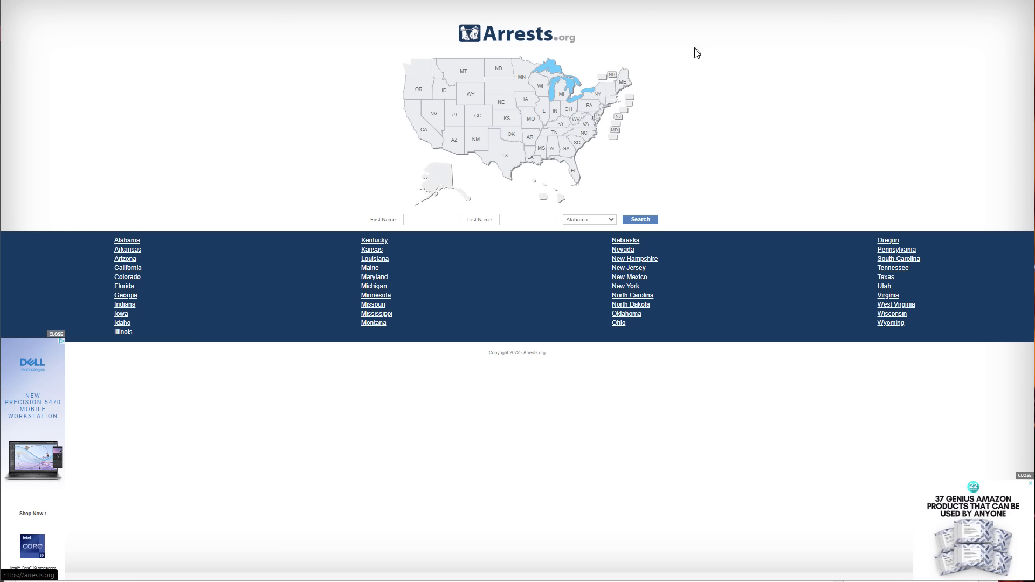
{"action": "mouse_move", "coordinate": [672, 59]}
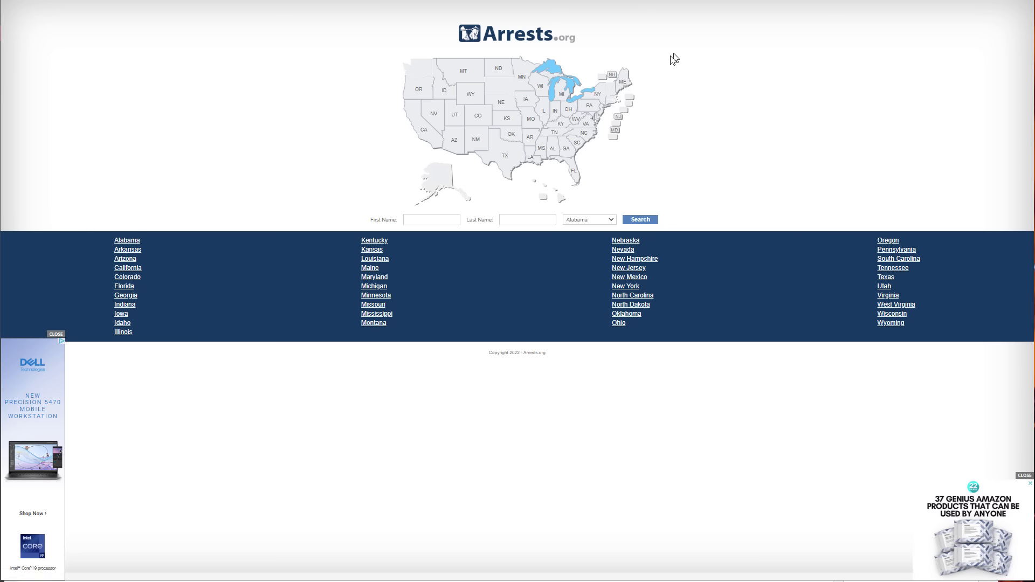
{"action": "mouse_move", "coordinate": [674, 68]}
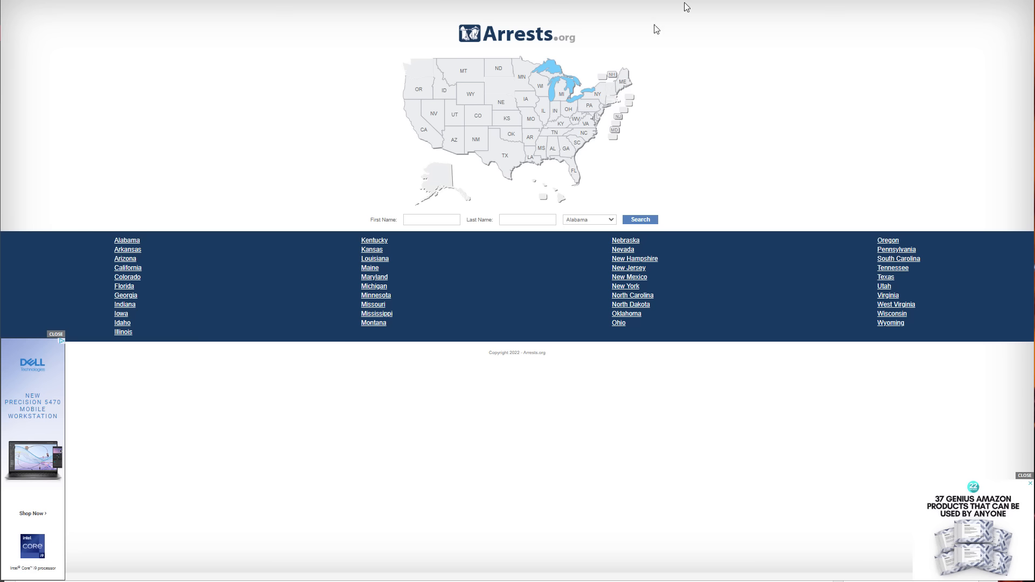
{"action": "mouse_move", "coordinate": [613, 92]}
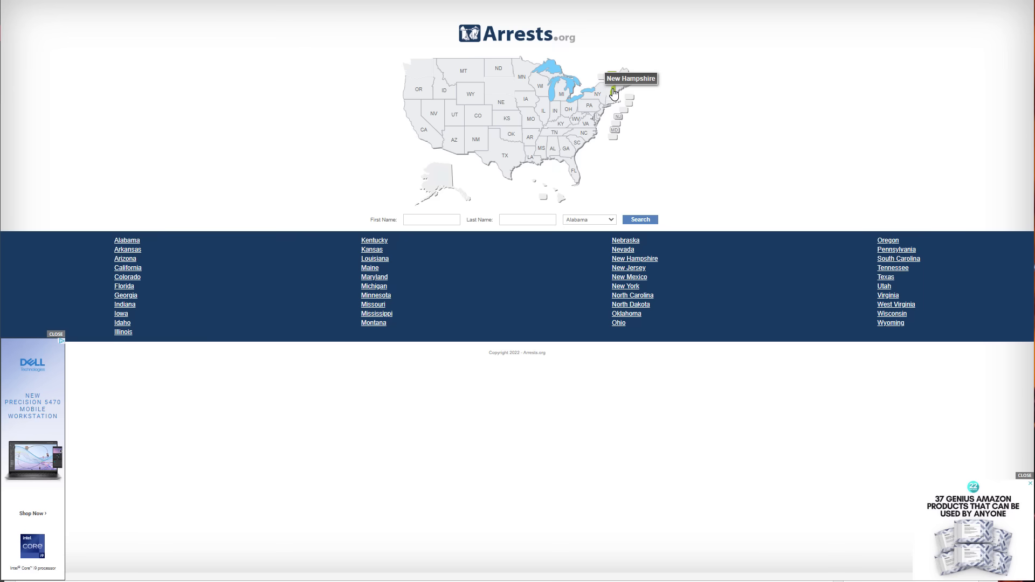
{"action": "mouse_move", "coordinate": [575, 176]}
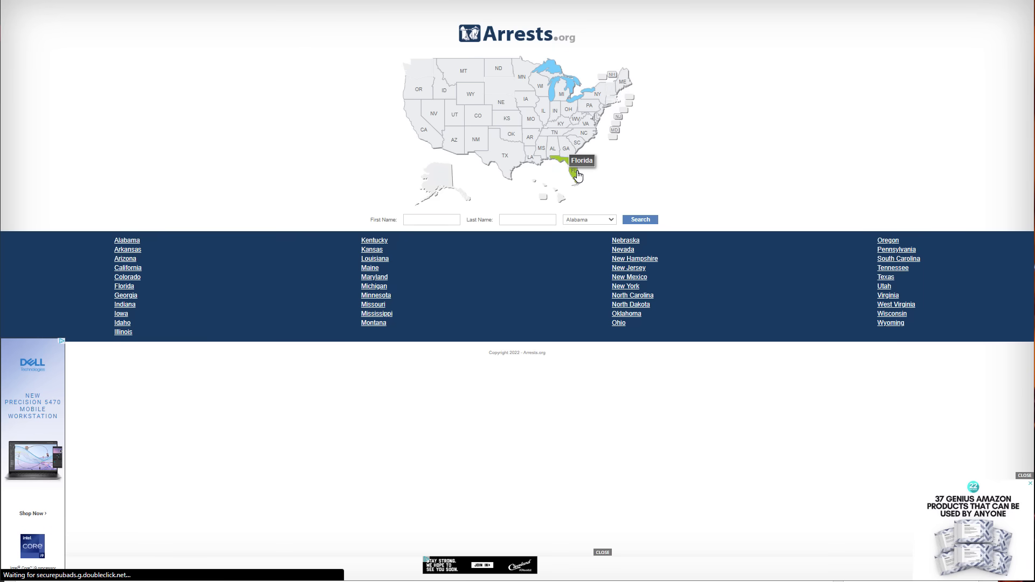
Step: View one Florida arrestee's full record, including booking details, county, charges and map locator
{"action": "left_click", "coordinate": [576, 173]}
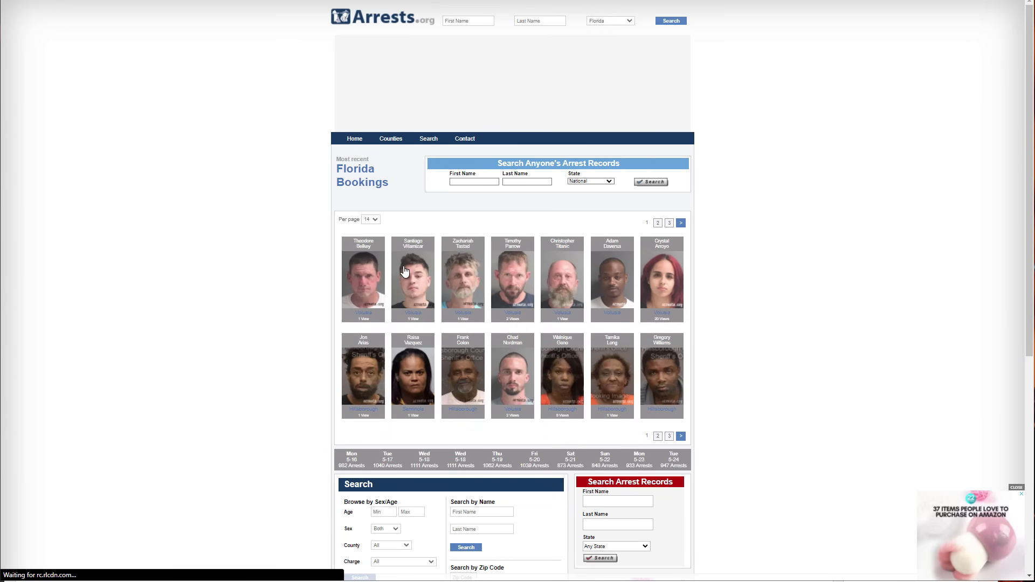
{"action": "left_click", "coordinate": [413, 278]}
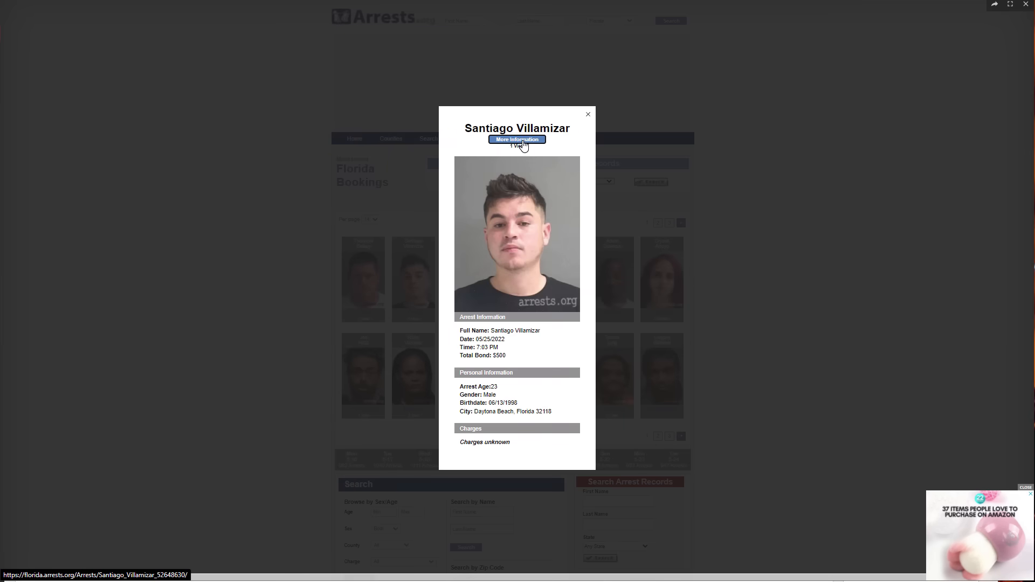
{"action": "left_click", "coordinate": [516, 139]}
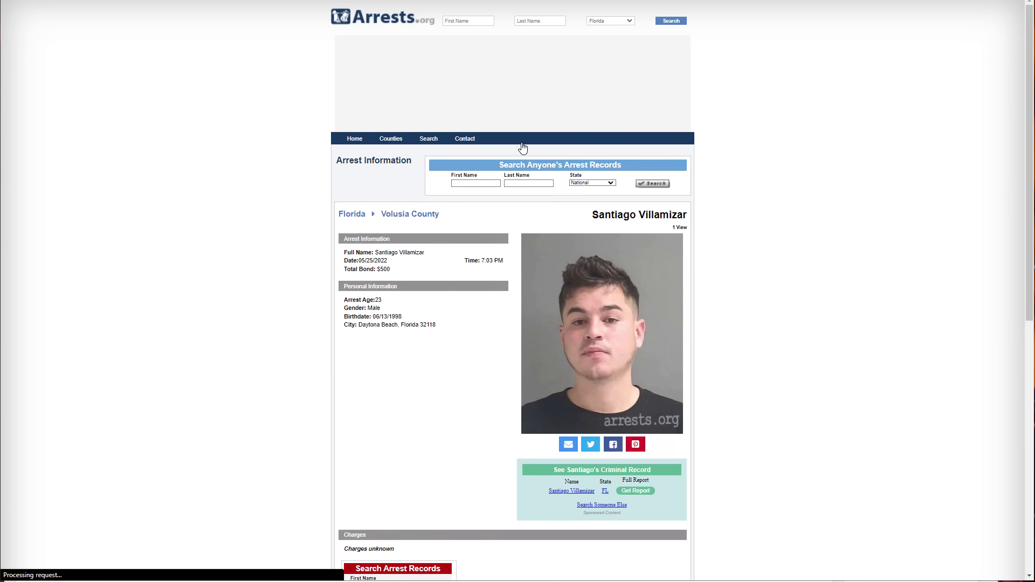
{"action": "mouse_move", "coordinate": [615, 304]}
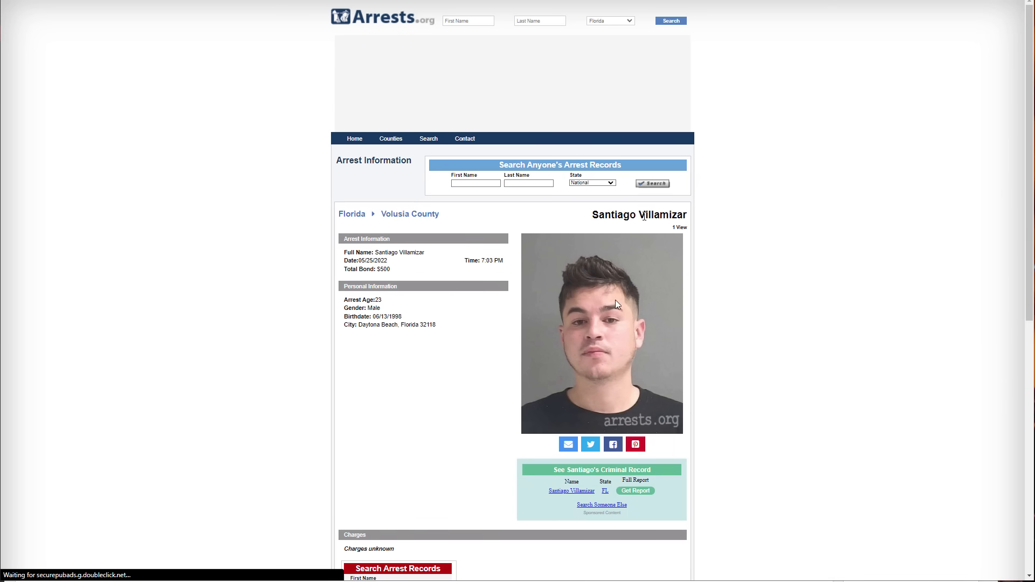
{"action": "scroll", "scroll_direction": "down", "scroll_amount": 3}
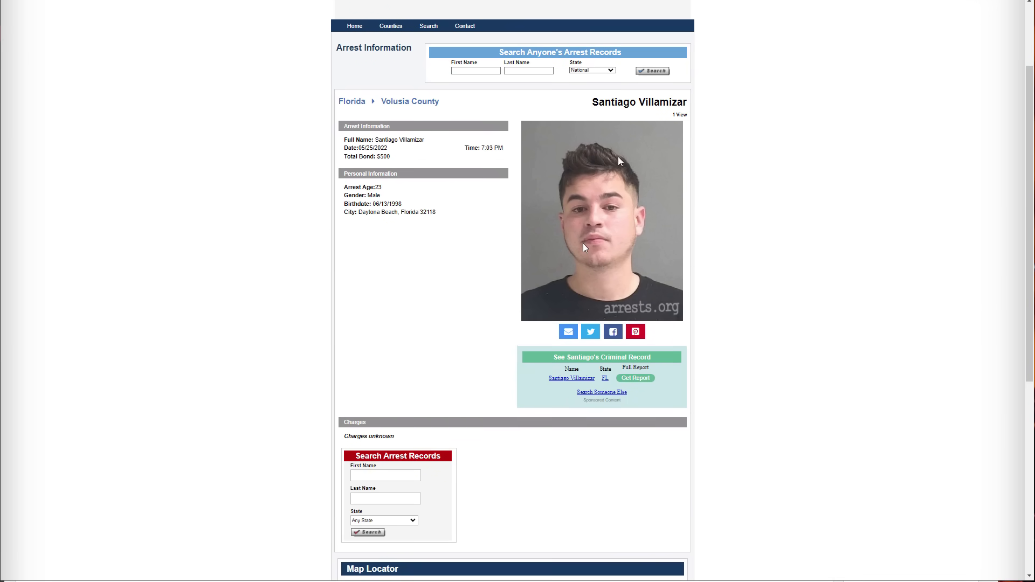
{"action": "scroll", "scroll_direction": "down", "scroll_amount": 3}
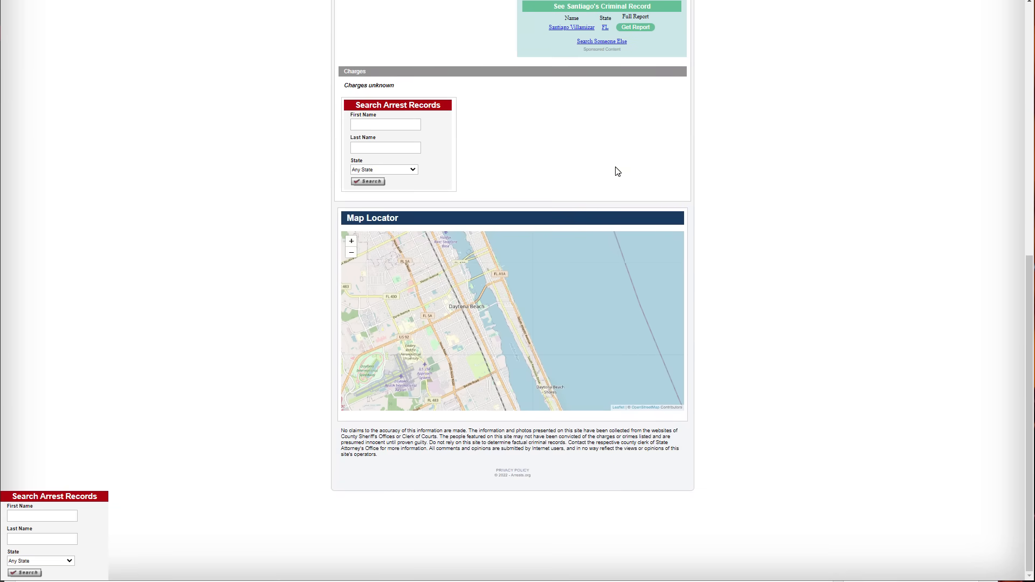
{"action": "scroll", "scroll_direction": "up", "scroll_amount": 3}
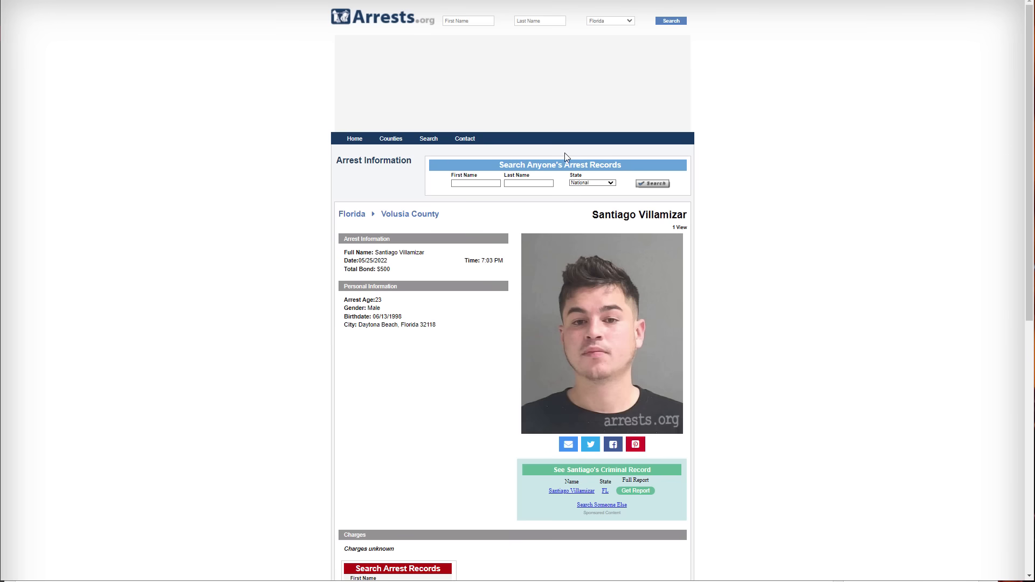
{"action": "mouse_move", "coordinate": [515, 139]}
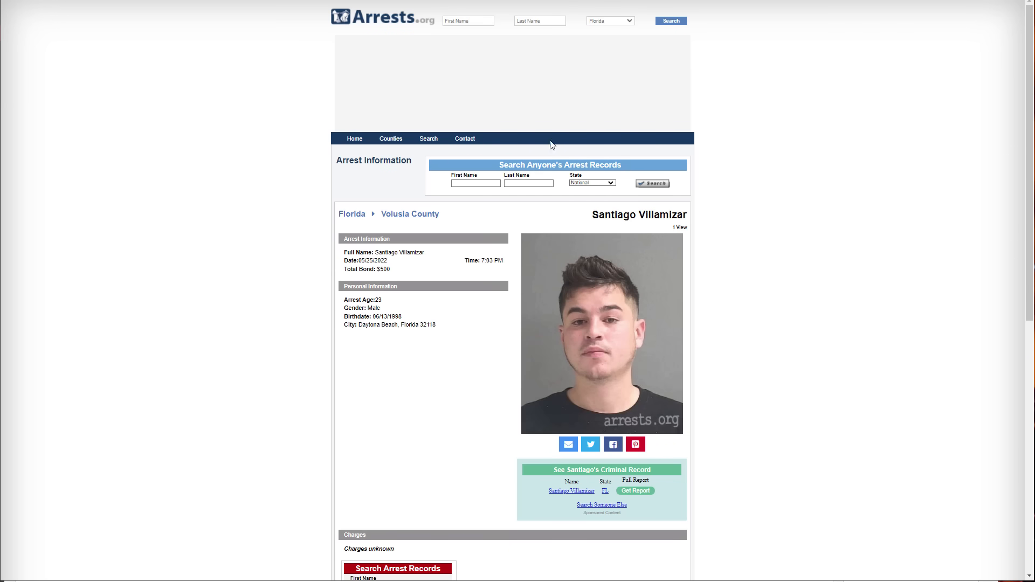
{"action": "mouse_move", "coordinate": [668, 213]}
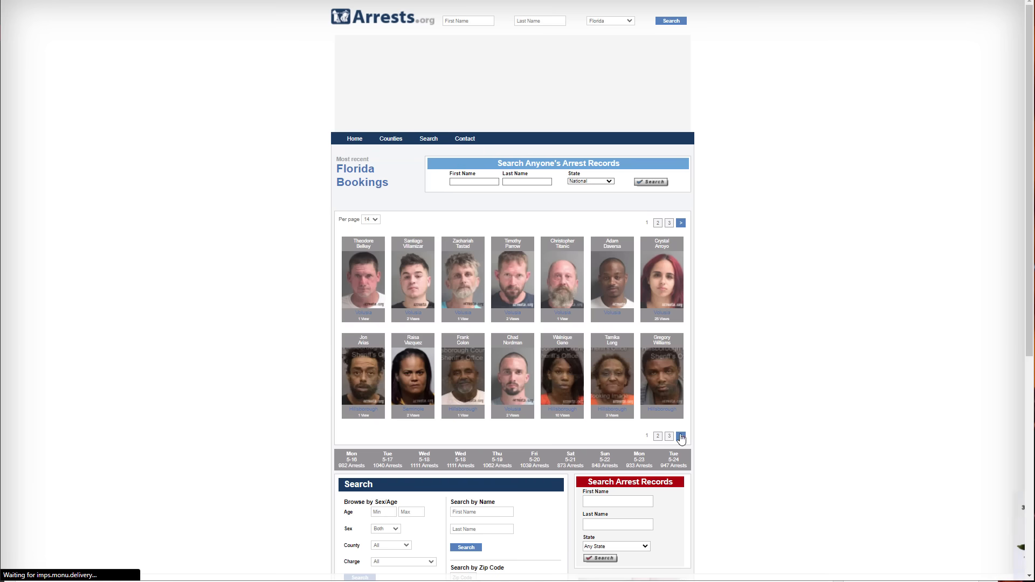
Step: Advance through Florida's most recent bookings pages toward page 55
{"action": "left_click", "coordinate": [680, 437]}
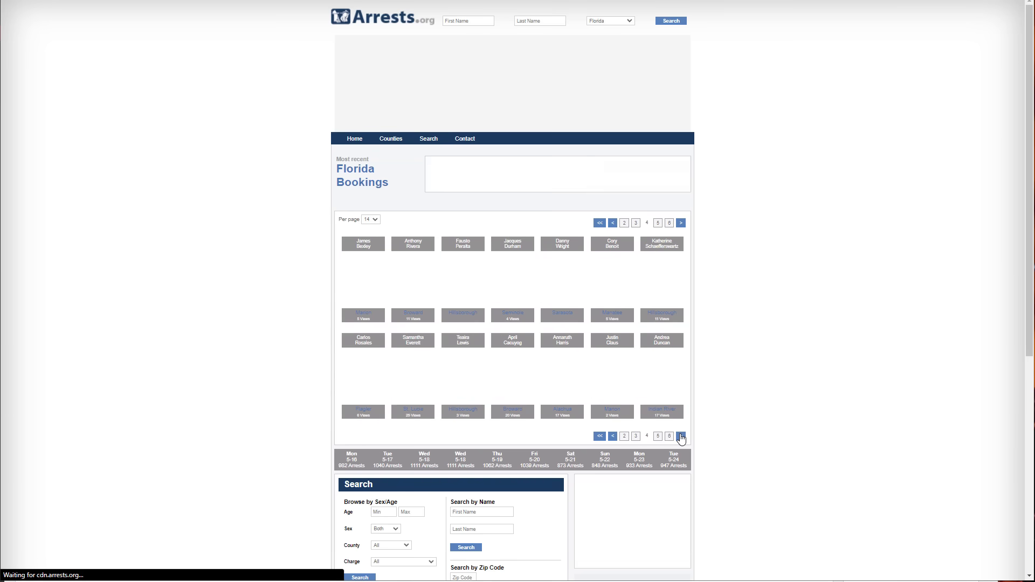
{"action": "left_click", "coordinate": [680, 436]}
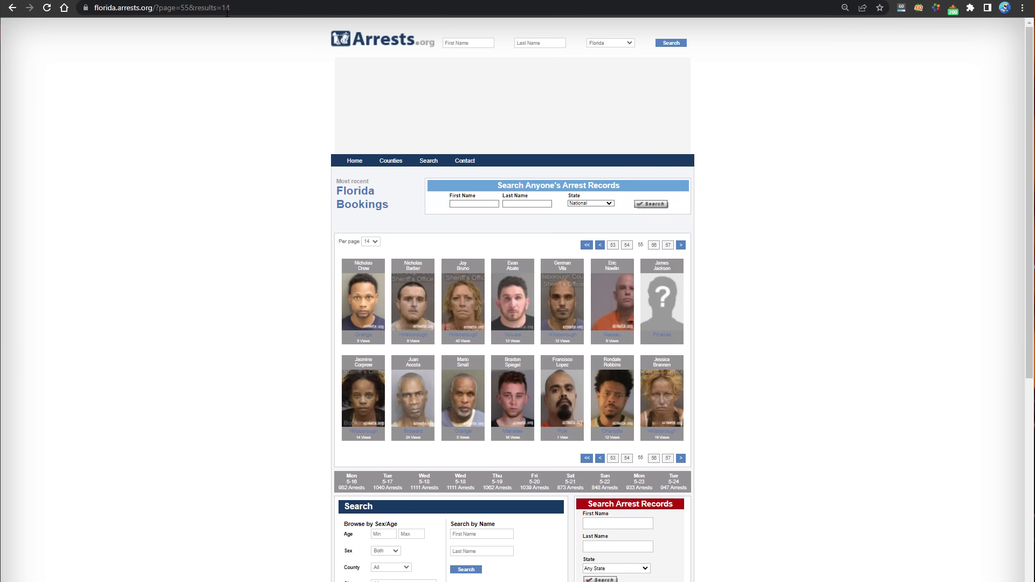
{"action": "mouse_move", "coordinate": [640, 417]}
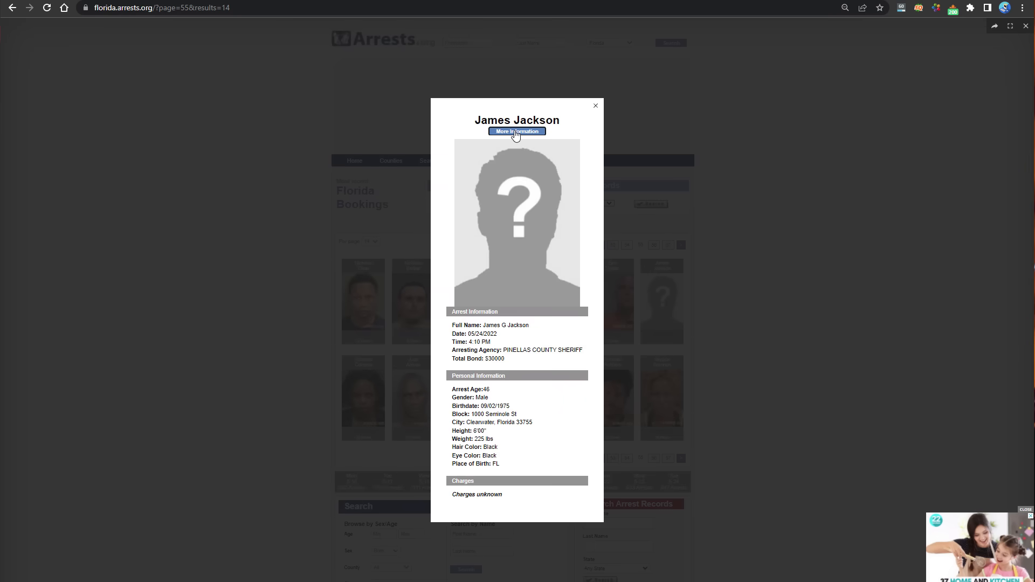
Step: View the photo-less booking's full record, then go to the Contact Information page with the inquiries email
{"action": "left_click", "coordinate": [516, 130]}
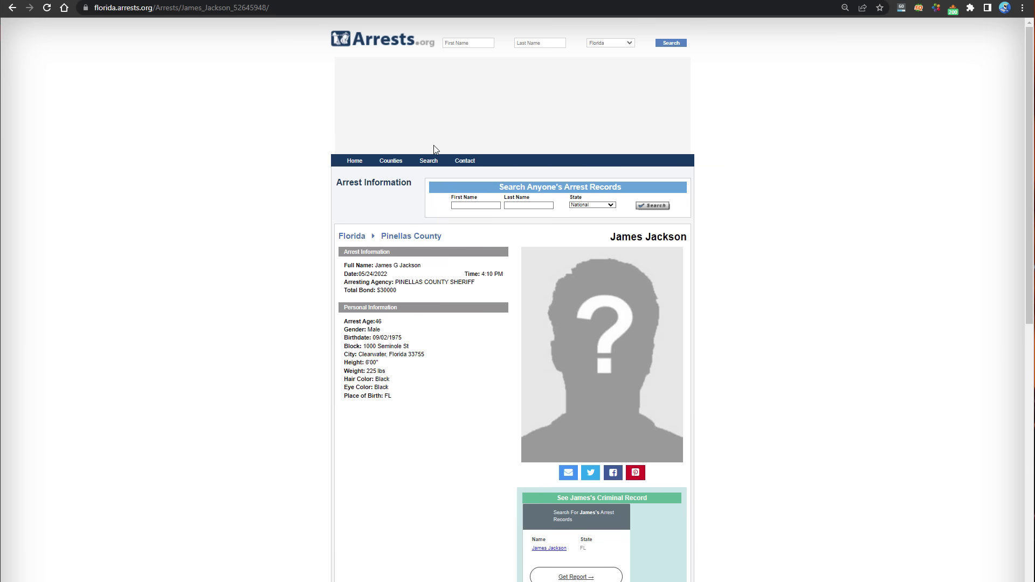
{"action": "left_click", "coordinate": [464, 160]}
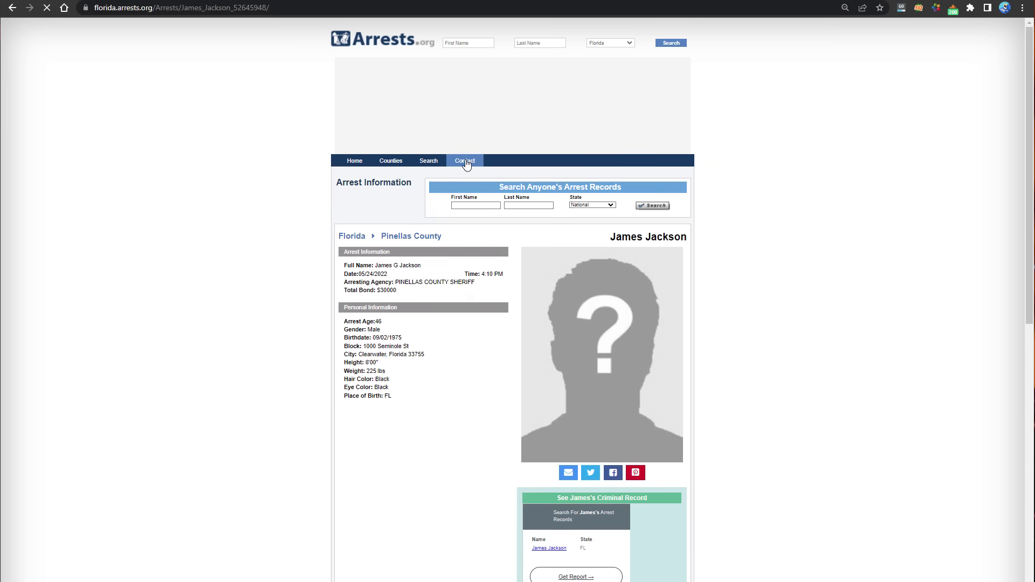
{"action": "left_click", "coordinate": [464, 160]}
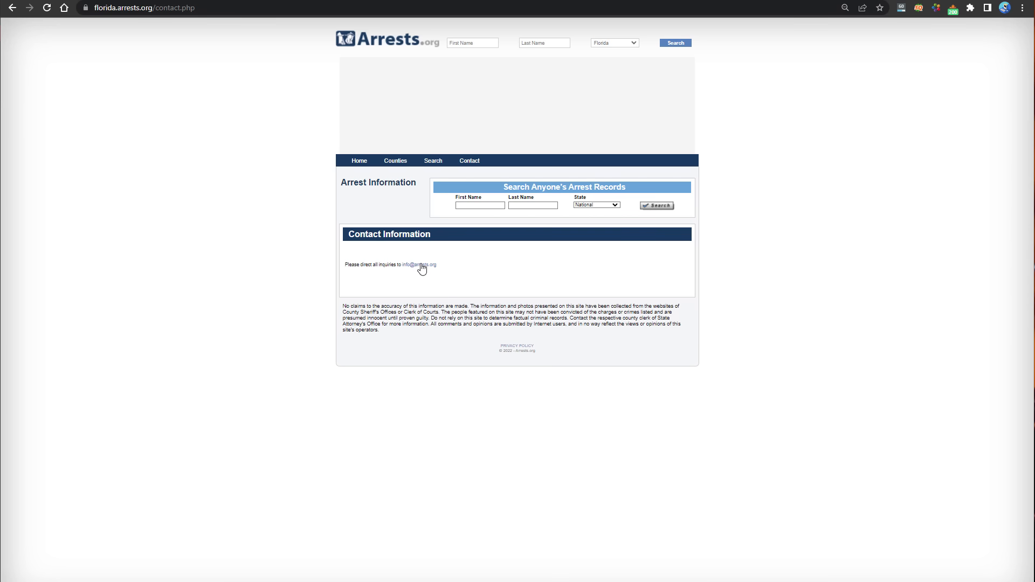
{"action": "mouse_move", "coordinate": [443, 151]}
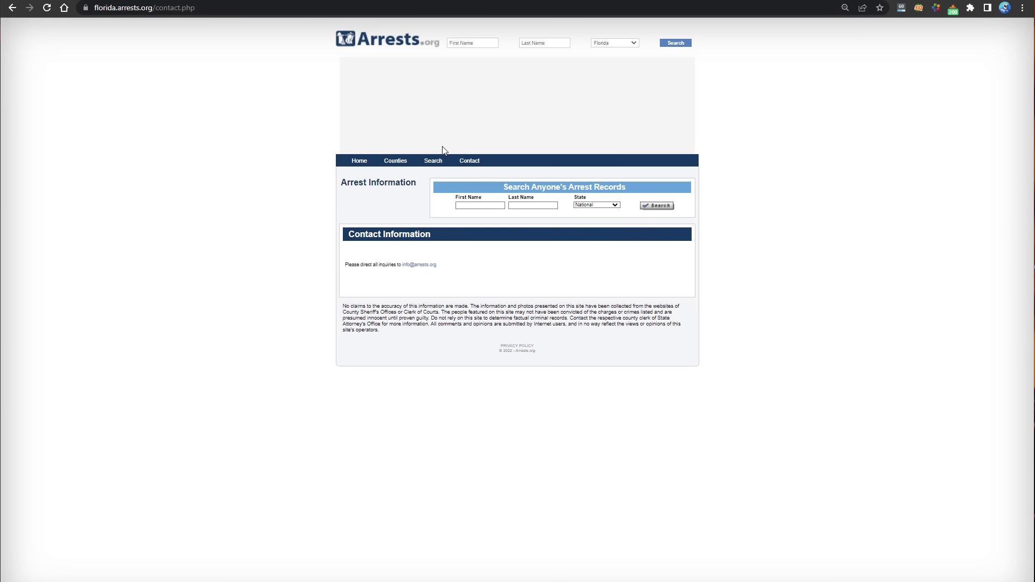
Step: Choose Suwannee from the Florida counties list and view a recent arrestee's full record
{"action": "left_click", "coordinate": [395, 160]}
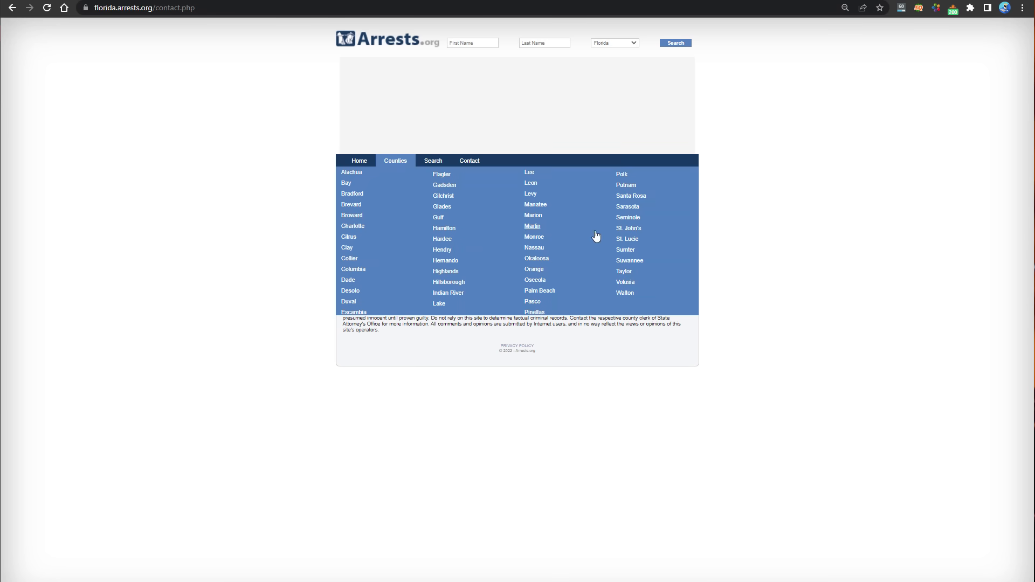
{"action": "left_click", "coordinate": [532, 215]}
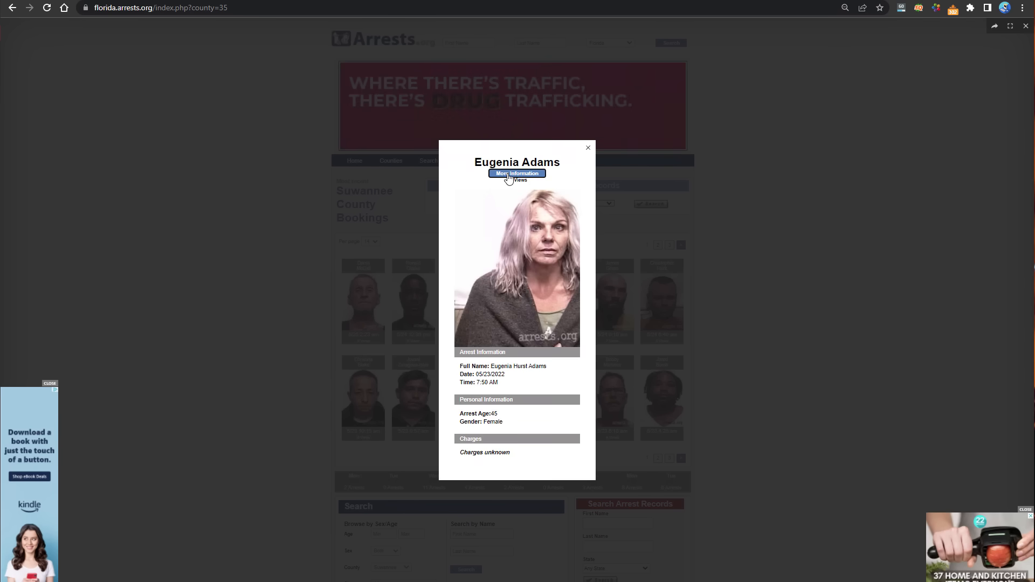
{"action": "left_click", "coordinate": [517, 173]}
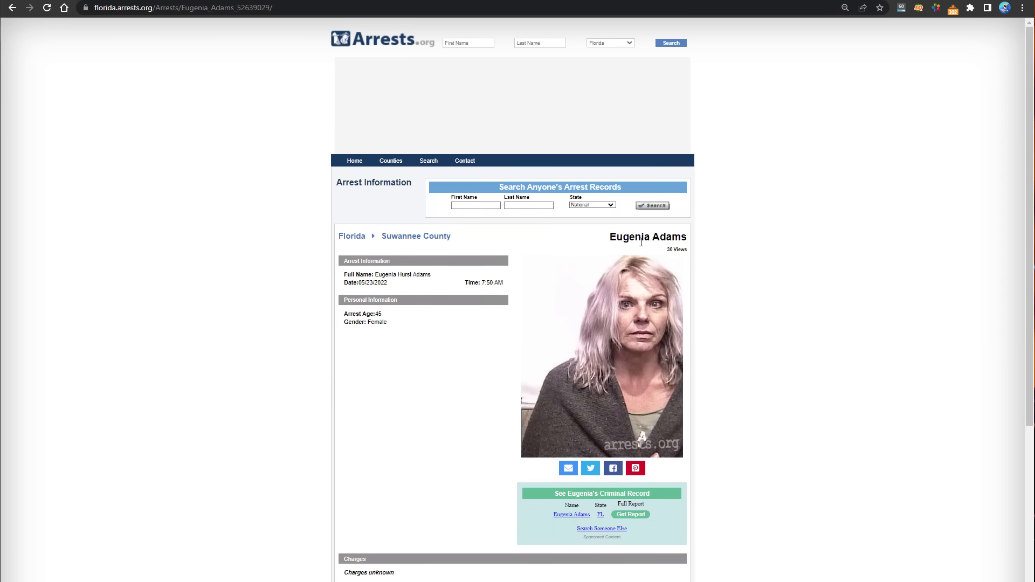
{"action": "mouse_move", "coordinate": [287, 164]}
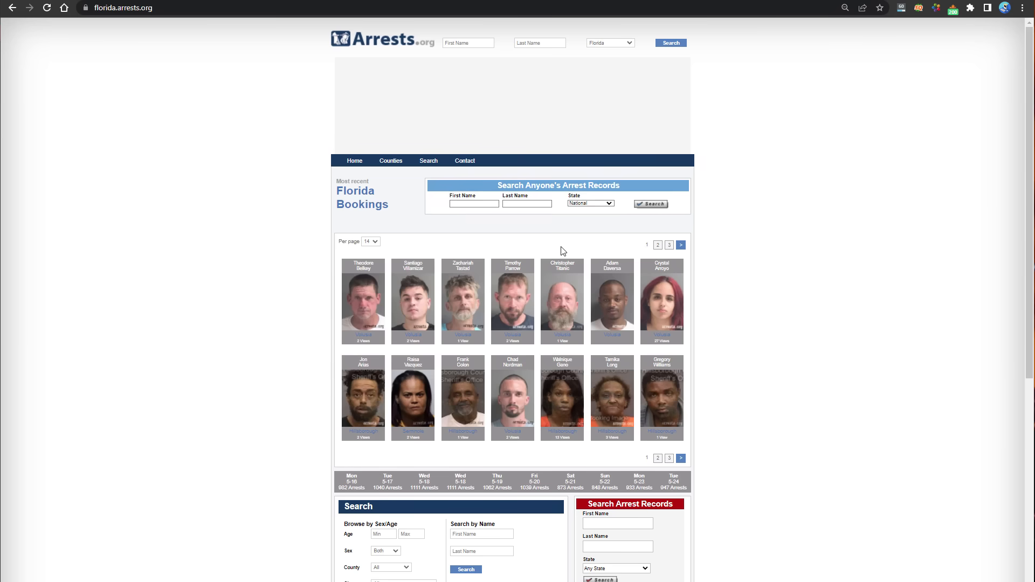
{"action": "mouse_move", "coordinate": [571, 453]}
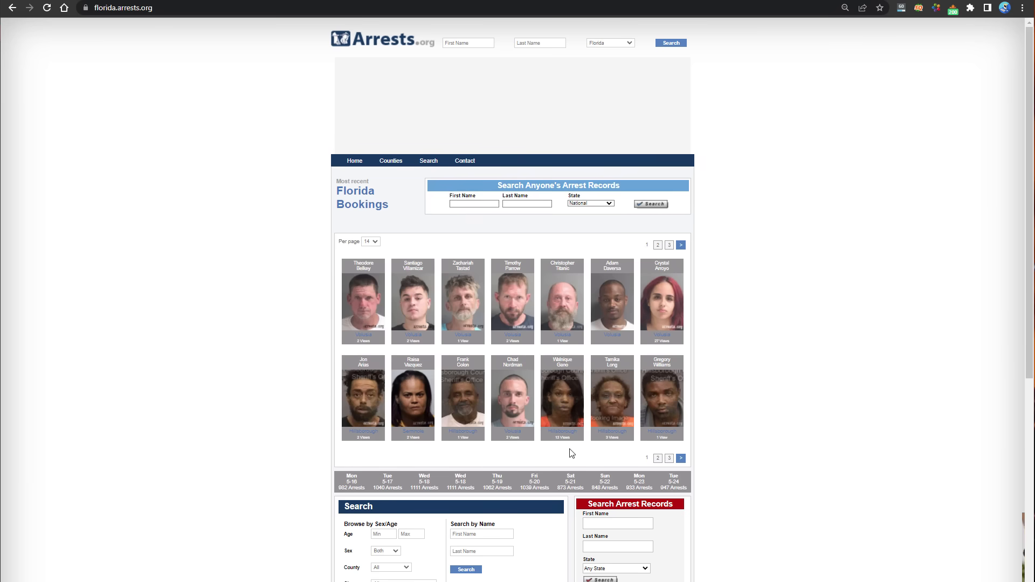
{"action": "left_click", "coordinate": [513, 396]}
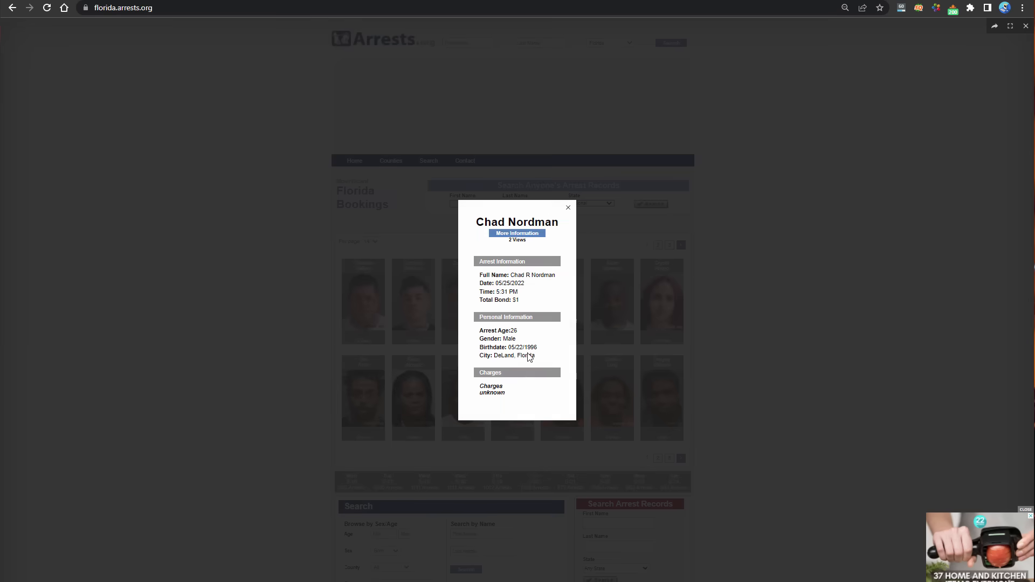
{"action": "left_click", "coordinate": [517, 233]}
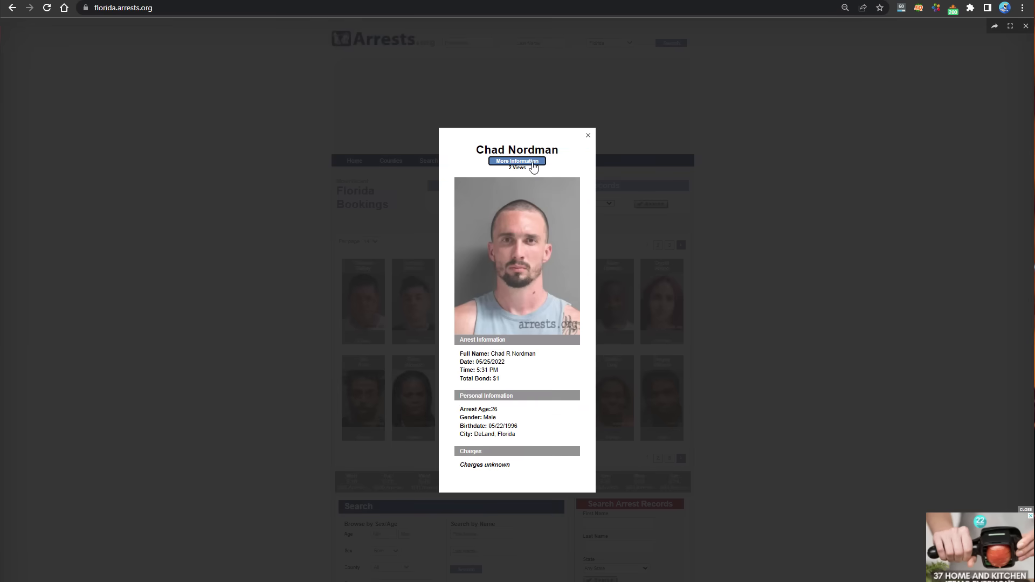
{"action": "left_click", "coordinate": [587, 136]}
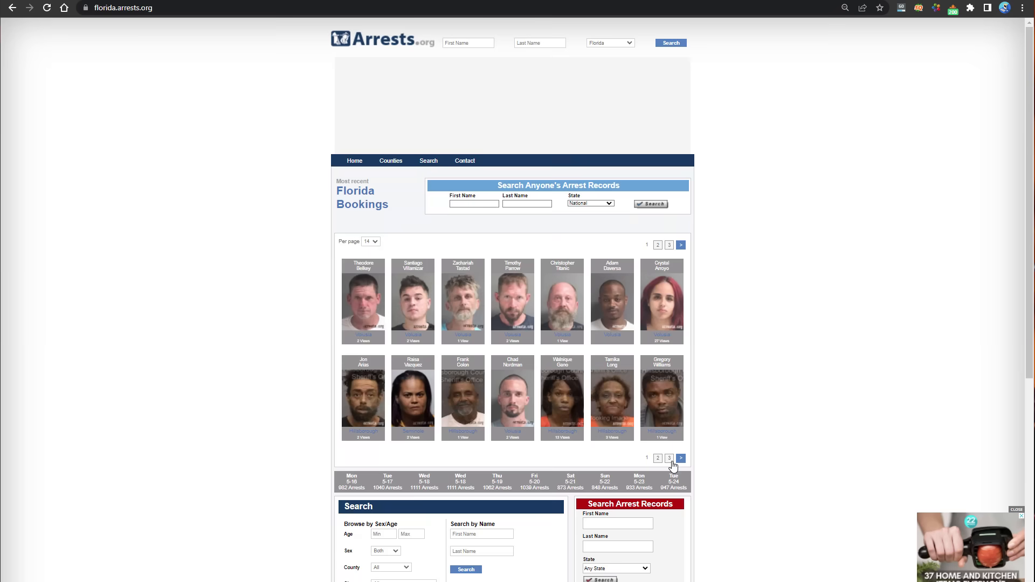
{"action": "left_click", "coordinate": [669, 458]}
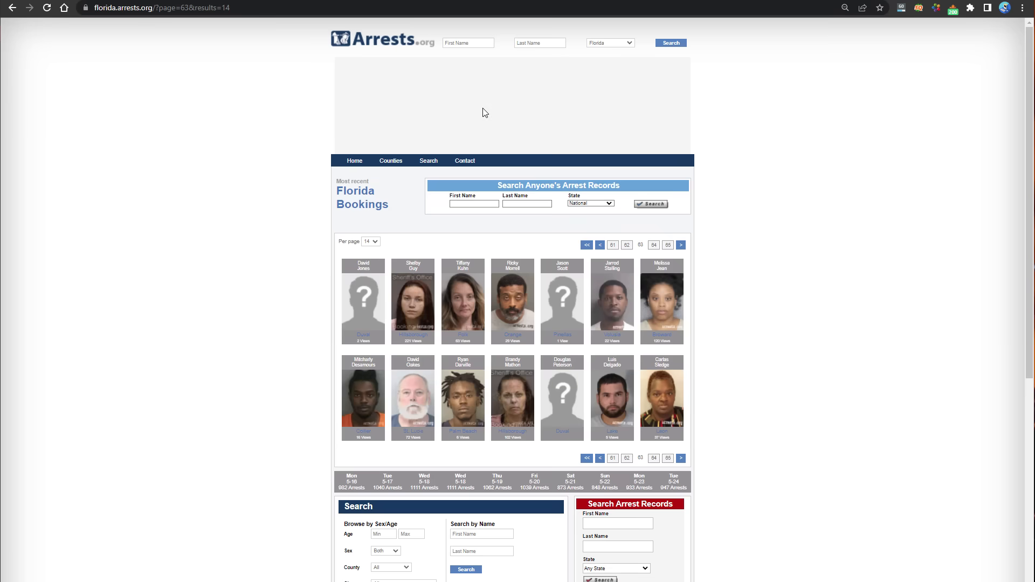
{"action": "mouse_move", "coordinate": [491, 307]}
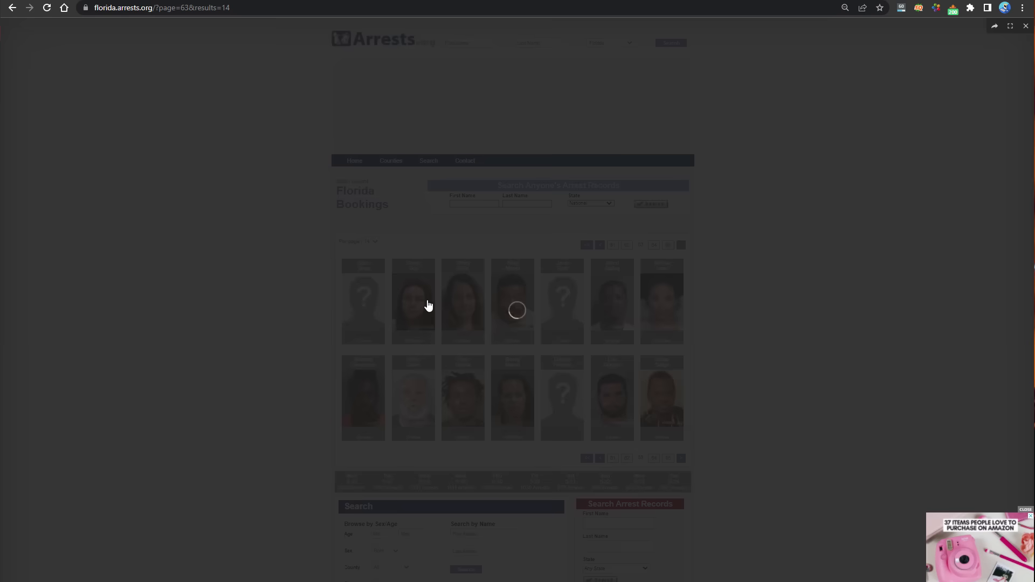
{"action": "left_click", "coordinate": [413, 300]}
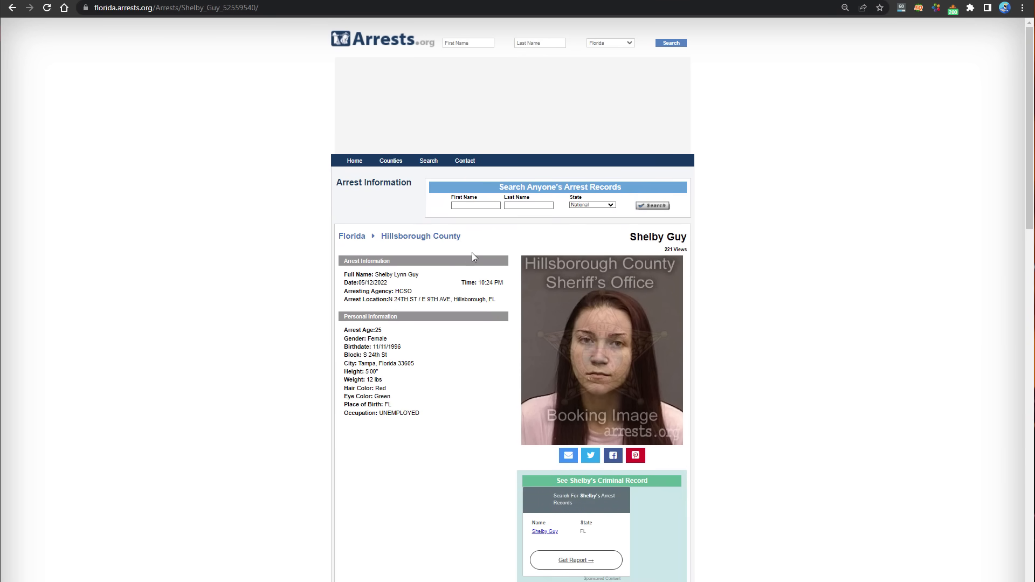
{"action": "left_click", "coordinate": [390, 161]}
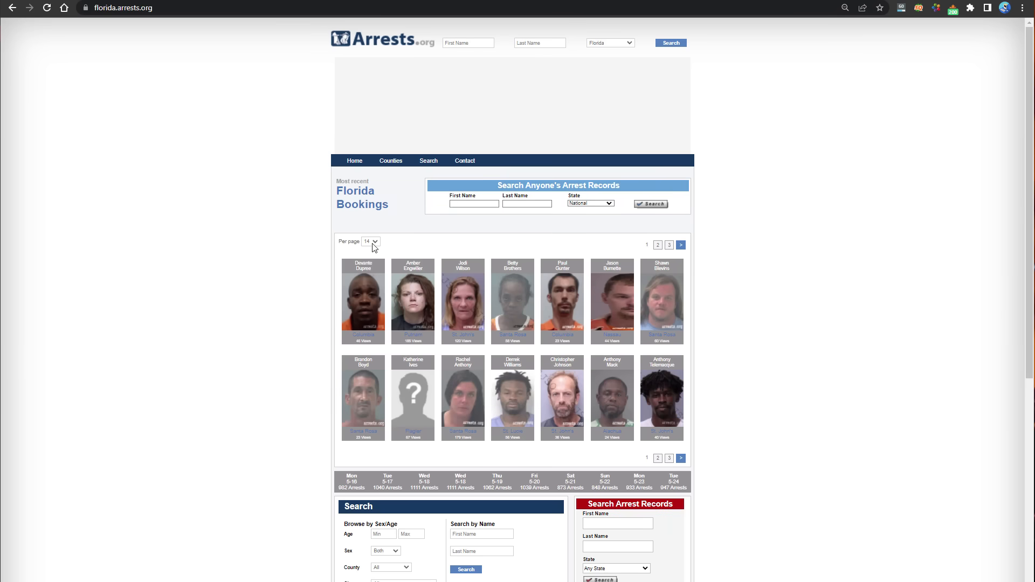
{"action": "scroll", "scroll_direction": "down", "scroll_amount": 3}
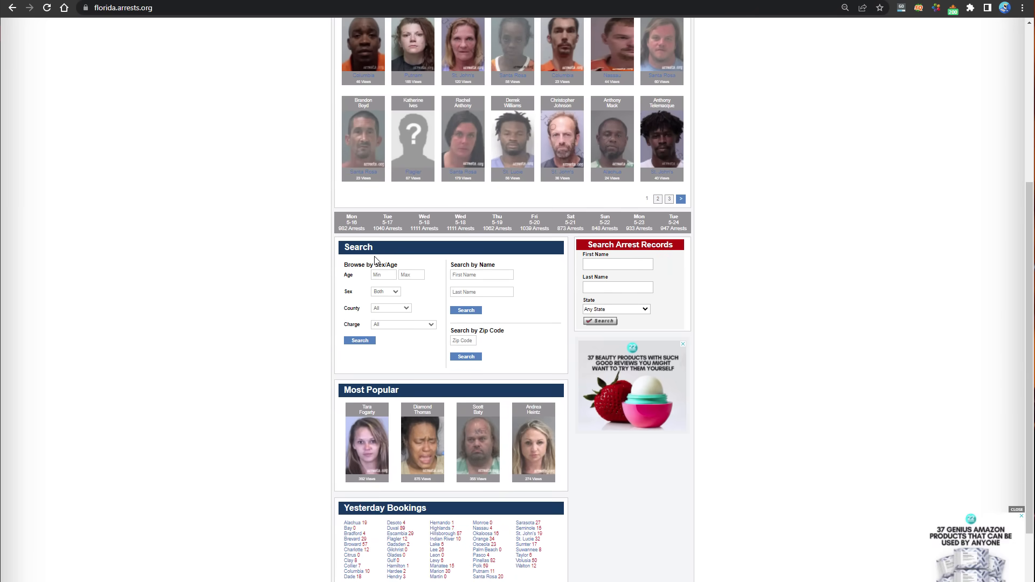
{"action": "scroll", "scroll_direction": "down", "scroll_amount": 3}
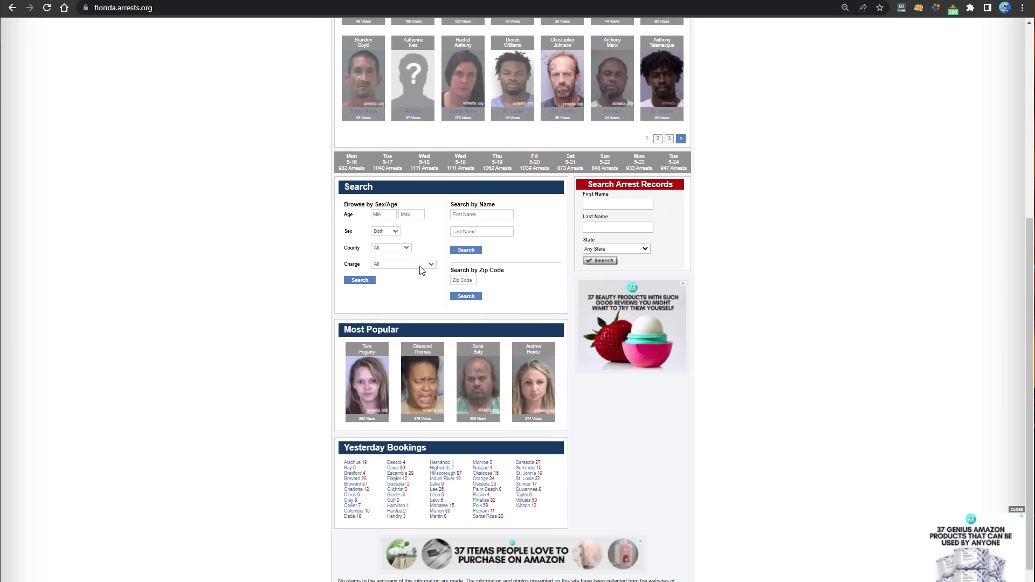
{"action": "scroll", "scroll_direction": "down", "scroll_amount": 3}
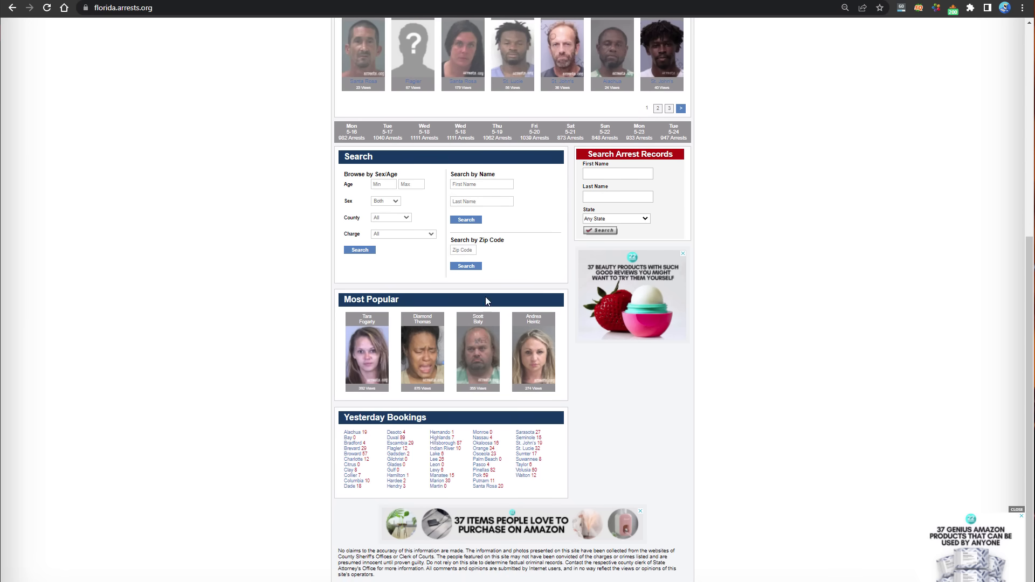
{"action": "mouse_move", "coordinate": [559, 367]}
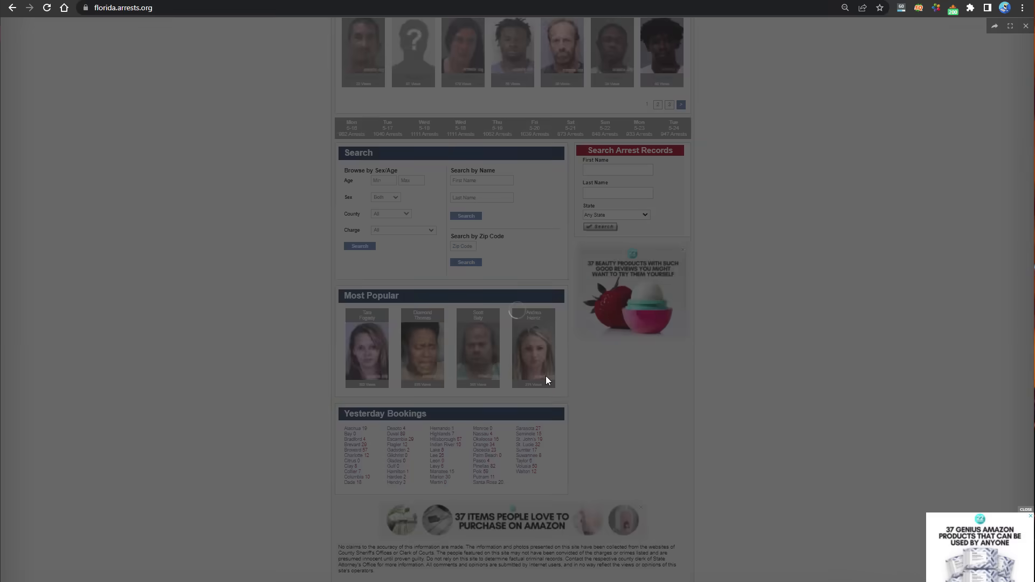
{"action": "left_click", "coordinate": [532, 348]}
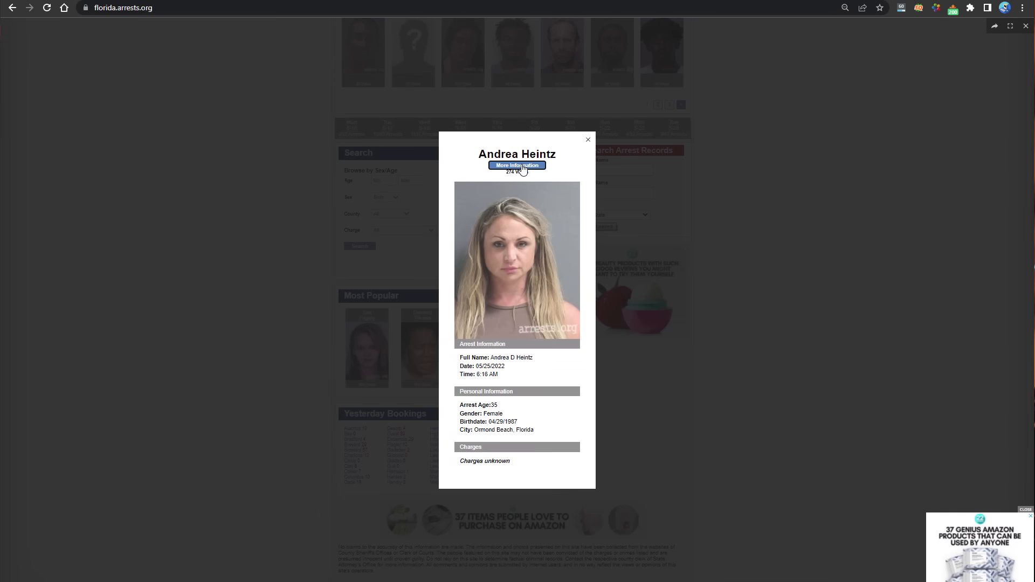
{"action": "left_click", "coordinate": [517, 165]}
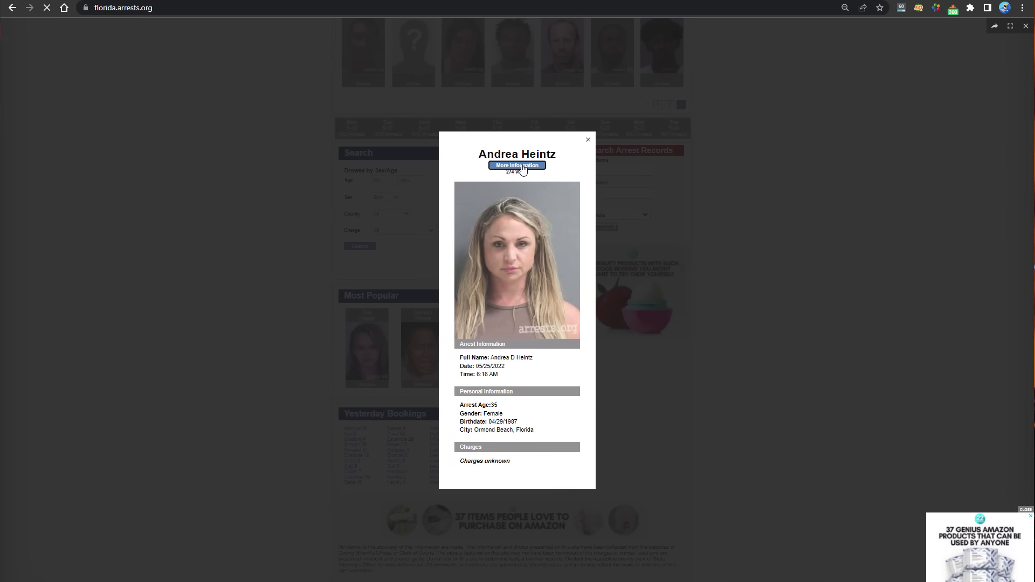
{"action": "left_click", "coordinate": [516, 165]}
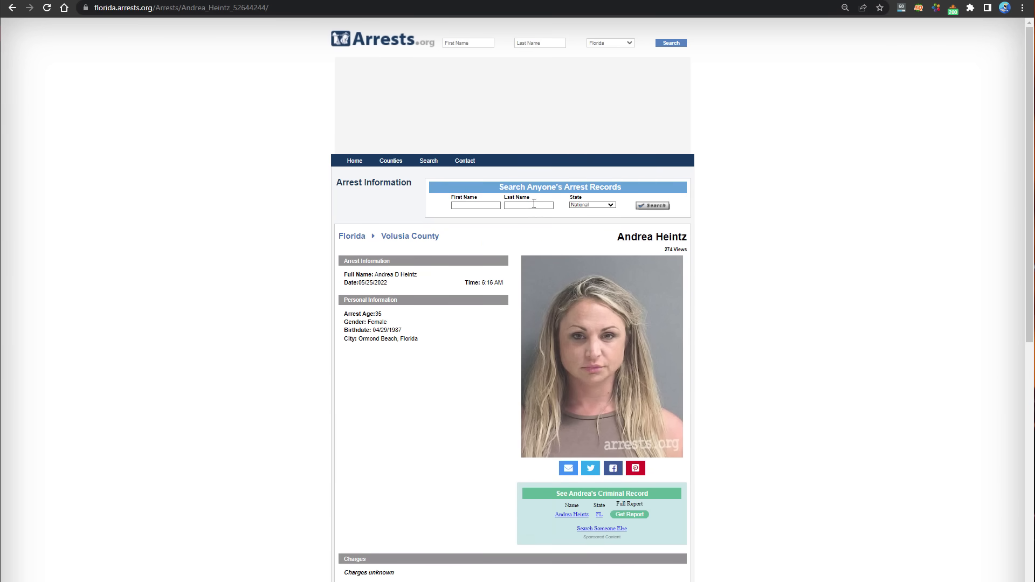
{"action": "mouse_move", "coordinate": [300, 62]}
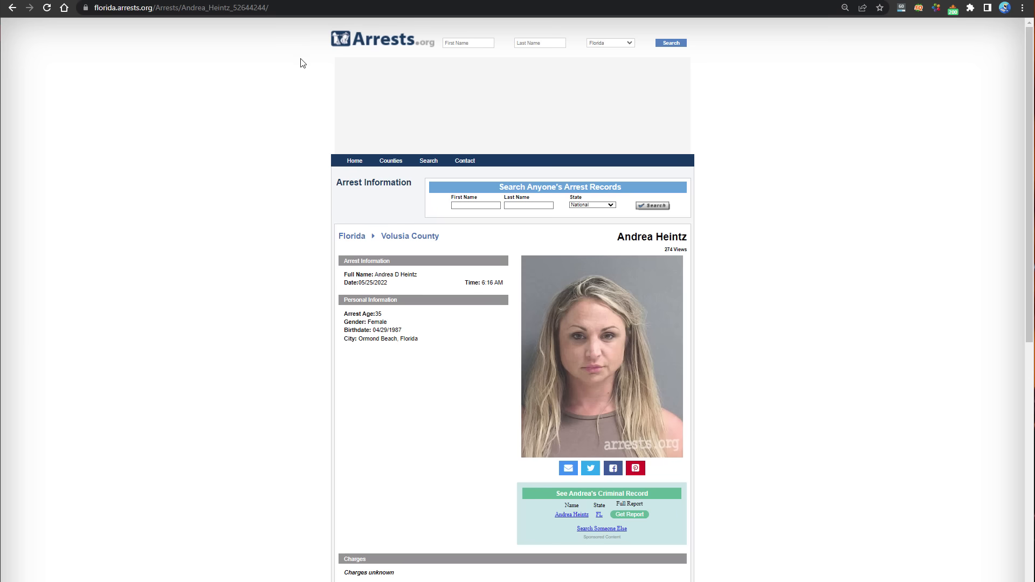
{"action": "mouse_move", "coordinate": [310, 33]}
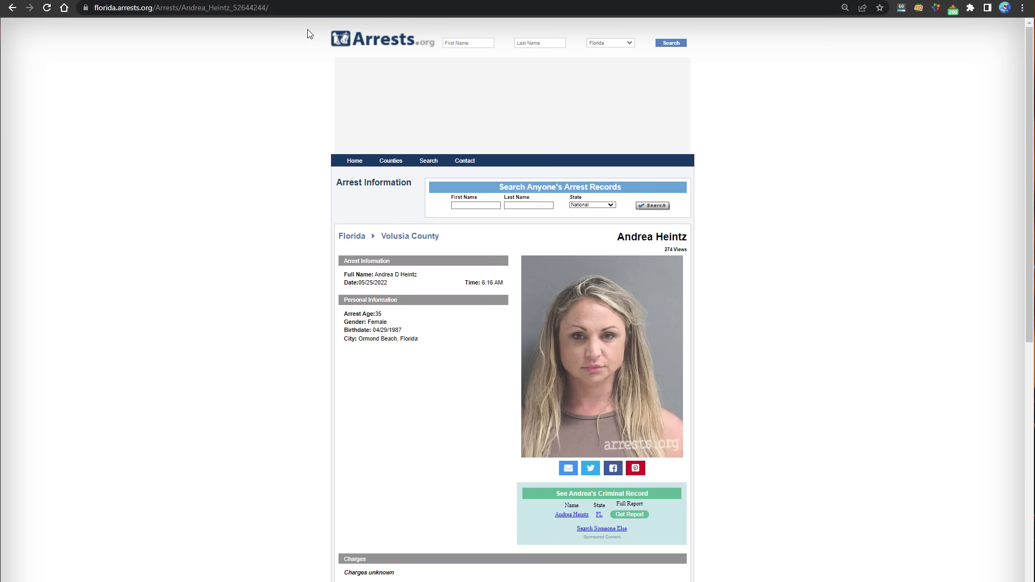
{"action": "left_click", "coordinate": [390, 160]}
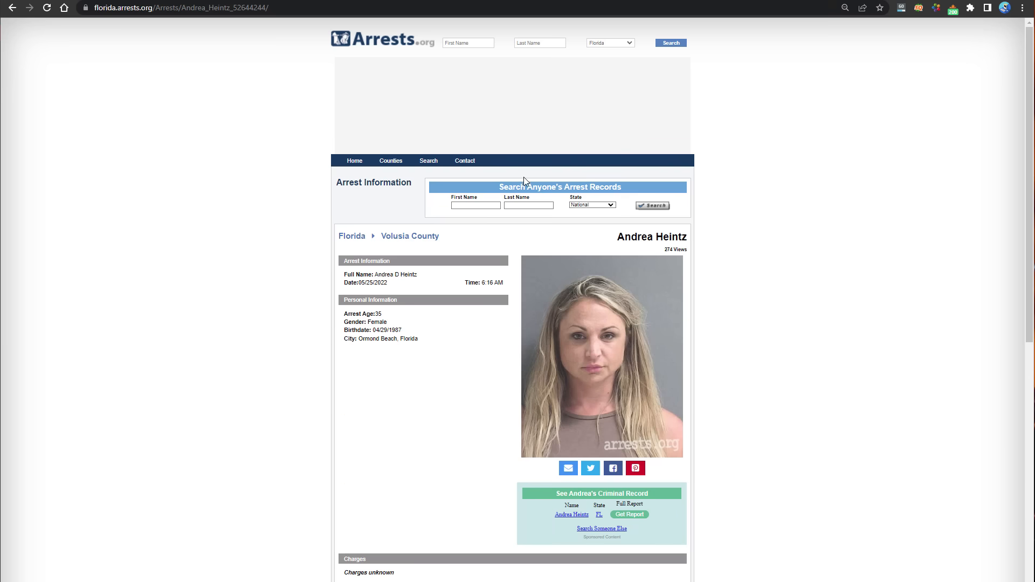
{"action": "mouse_move", "coordinate": [315, 161]}
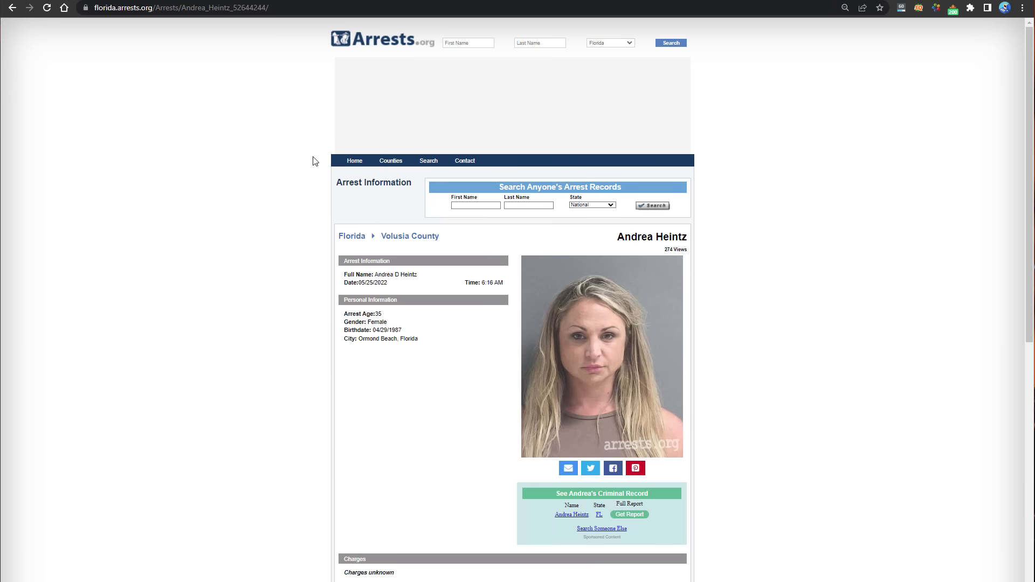
{"action": "scroll", "scroll_direction": "down", "scroll_amount": 3}
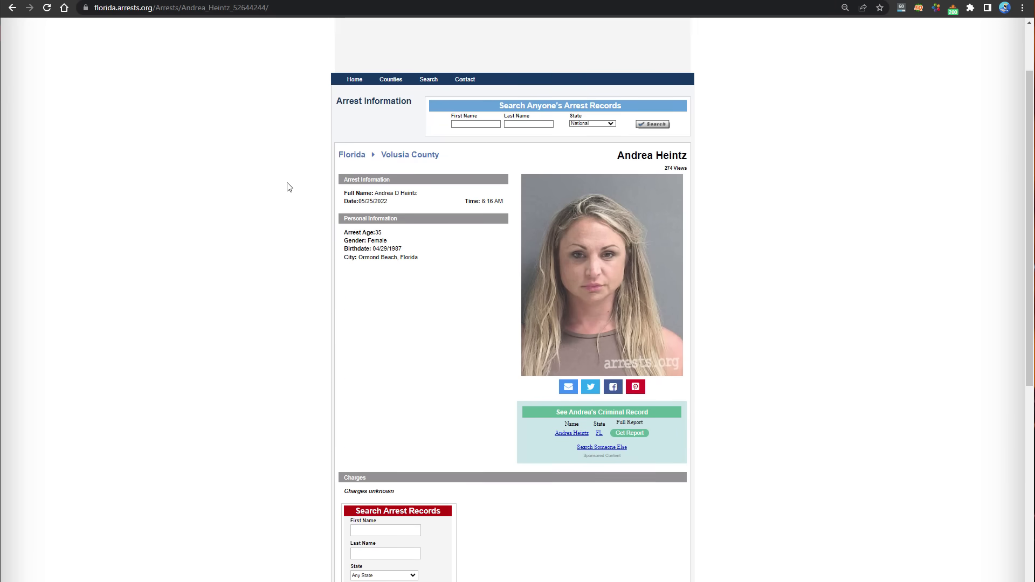
{"action": "scroll", "scroll_direction": "down", "scroll_amount": 3}
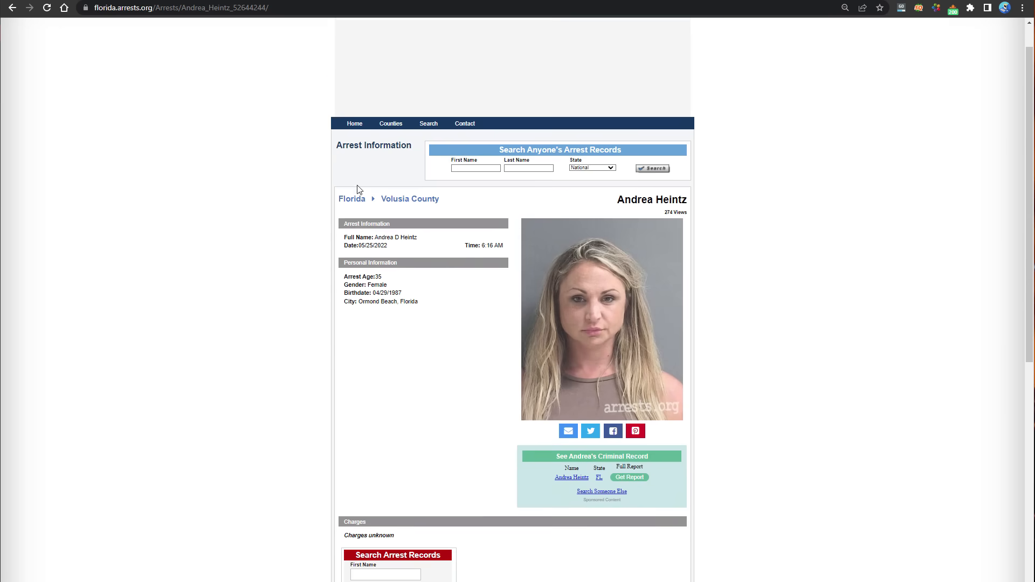
{"action": "scroll", "scroll_direction": "down", "scroll_amount": 3}
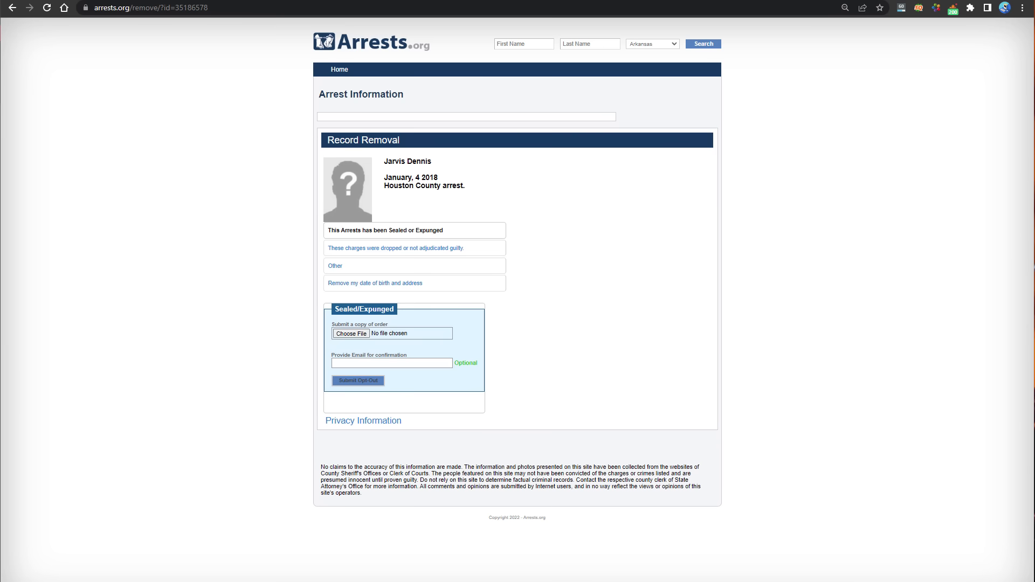
{"action": "mouse_move", "coordinate": [252, 98]}
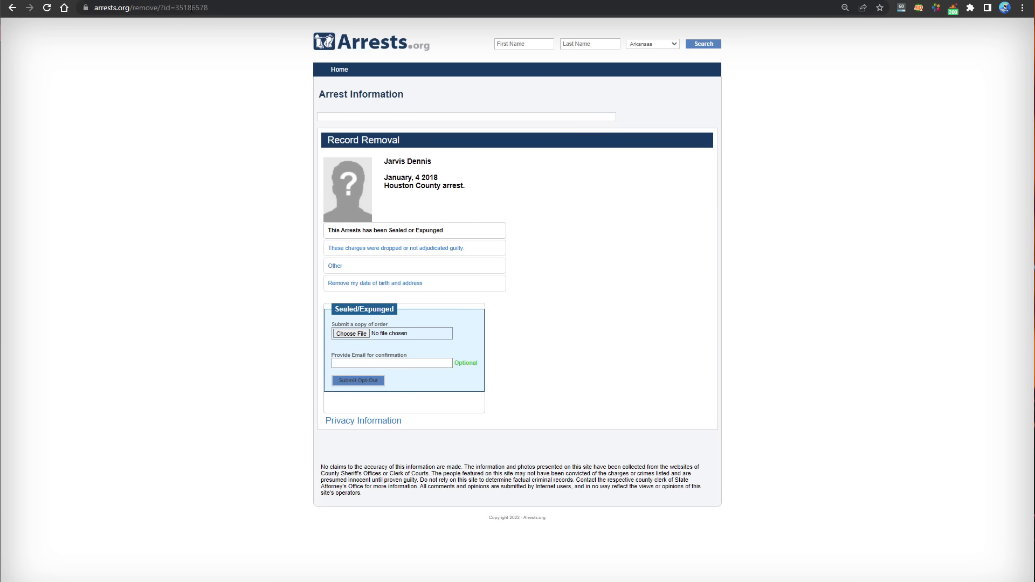
{"action": "mouse_move", "coordinate": [214, 241]}
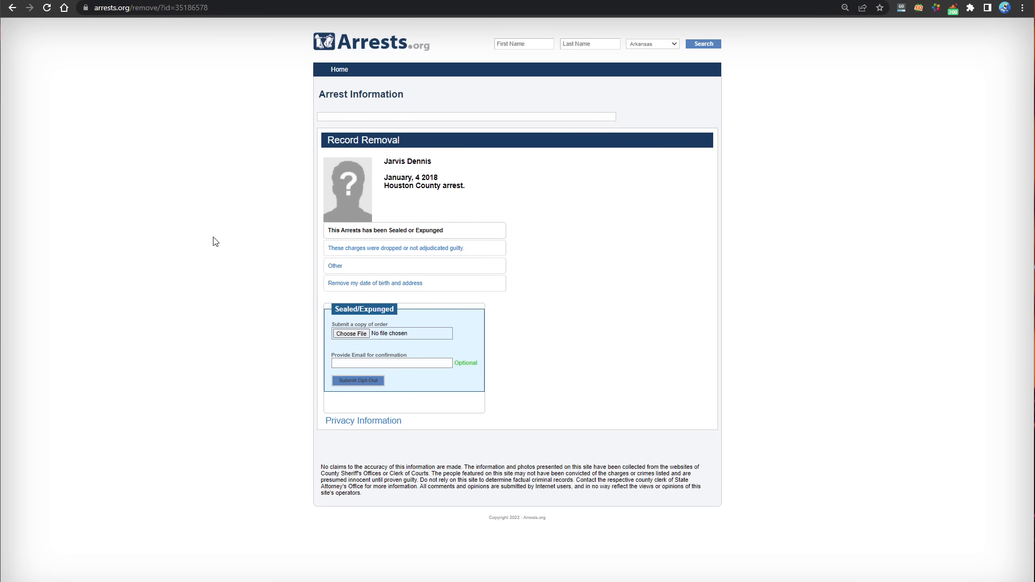
{"action": "mouse_move", "coordinate": [207, 247]}
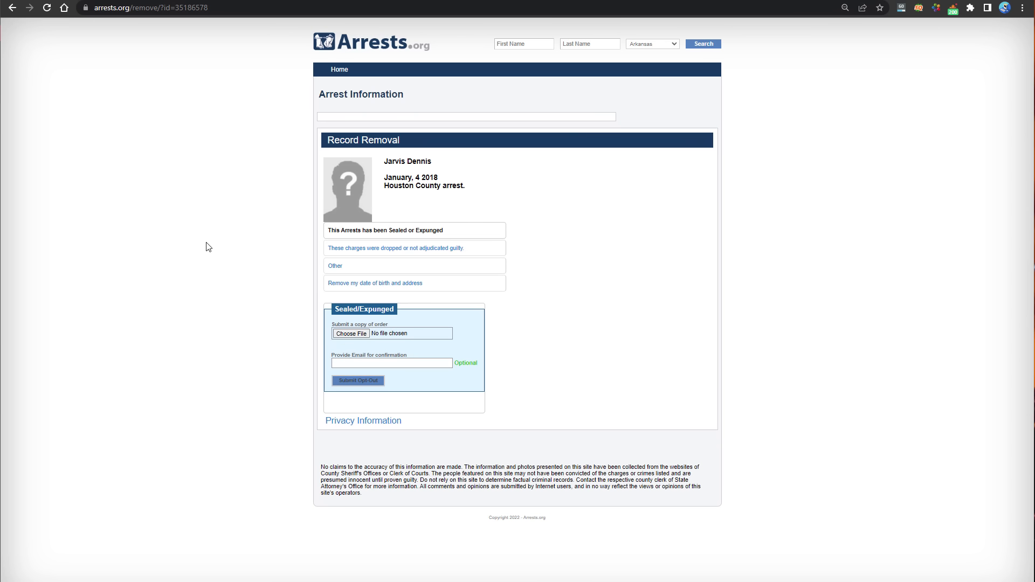
{"action": "mouse_move", "coordinate": [204, 250]}
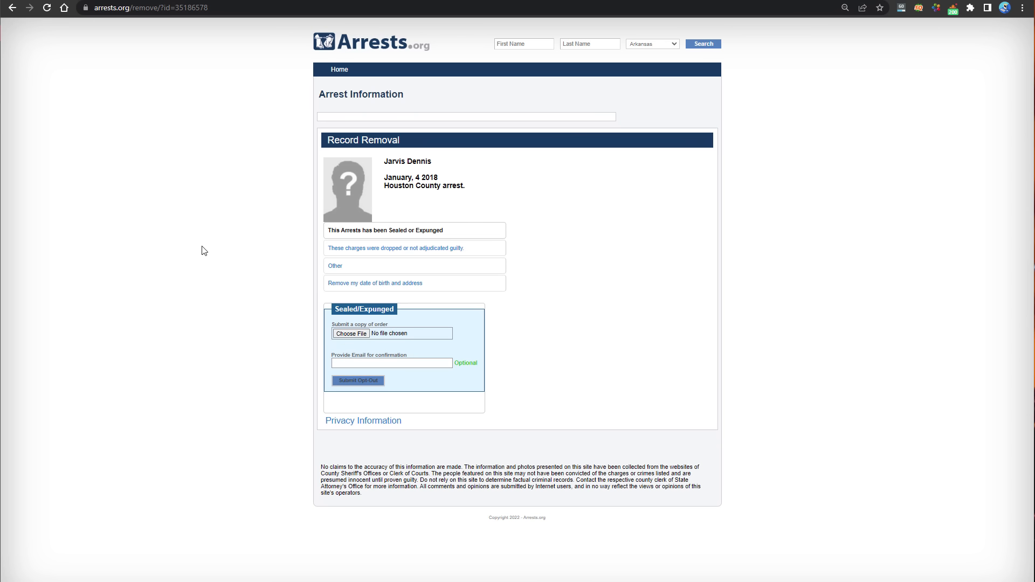
{"action": "mouse_move", "coordinate": [195, 258]}
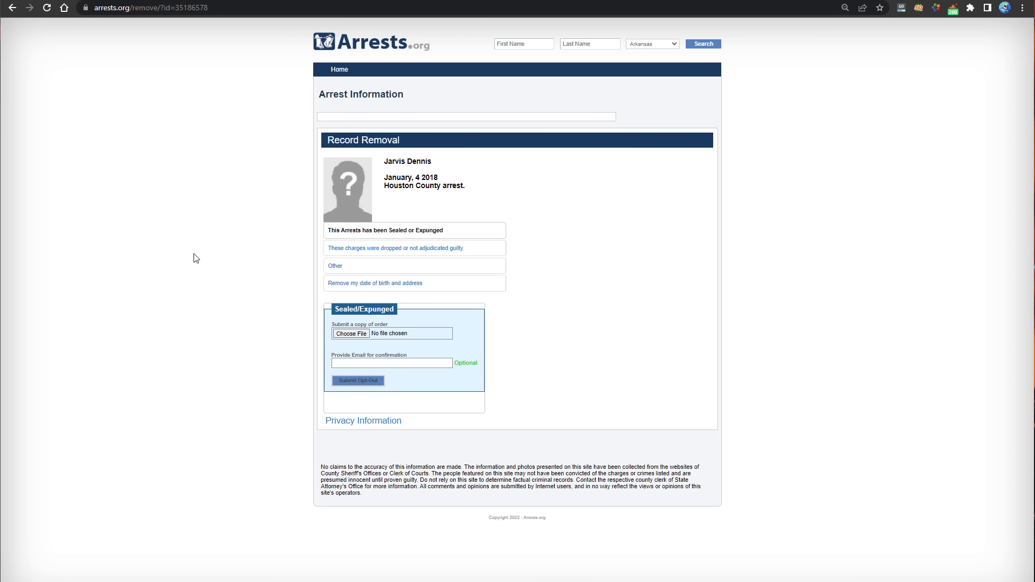
{"action": "mouse_move", "coordinate": [419, 285]}
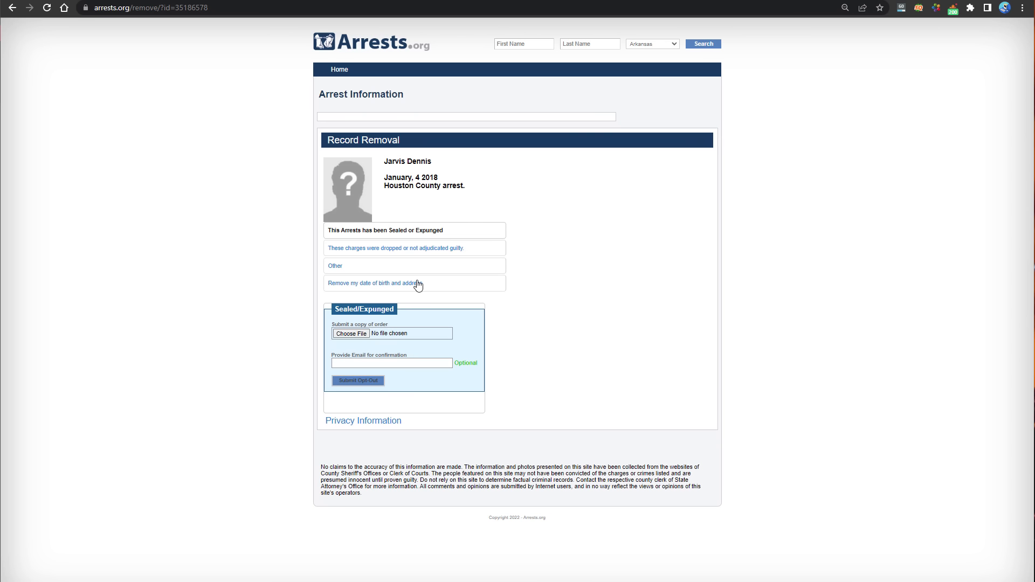
{"action": "mouse_move", "coordinate": [427, 299]}
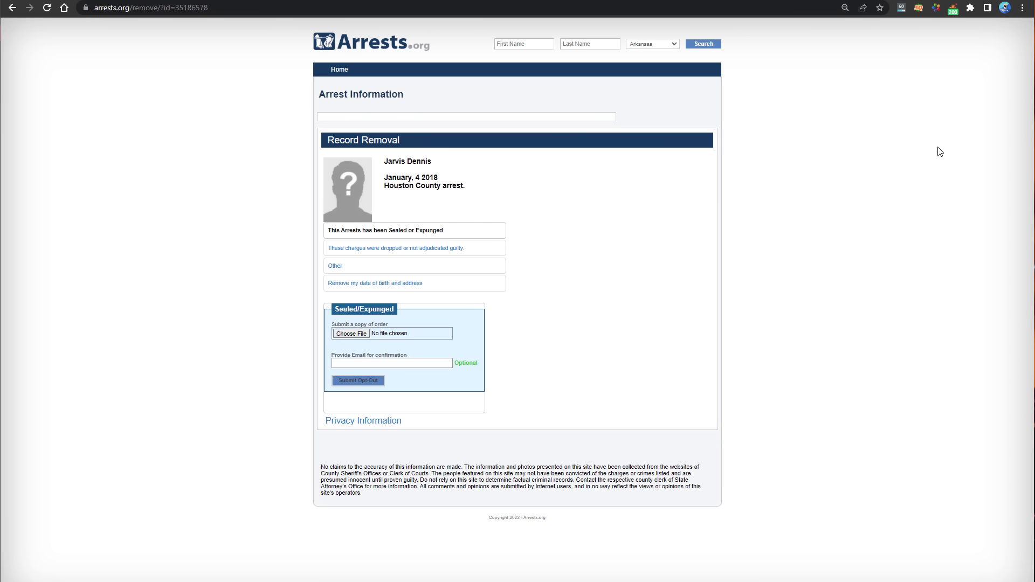
{"action": "mouse_move", "coordinate": [922, 166]}
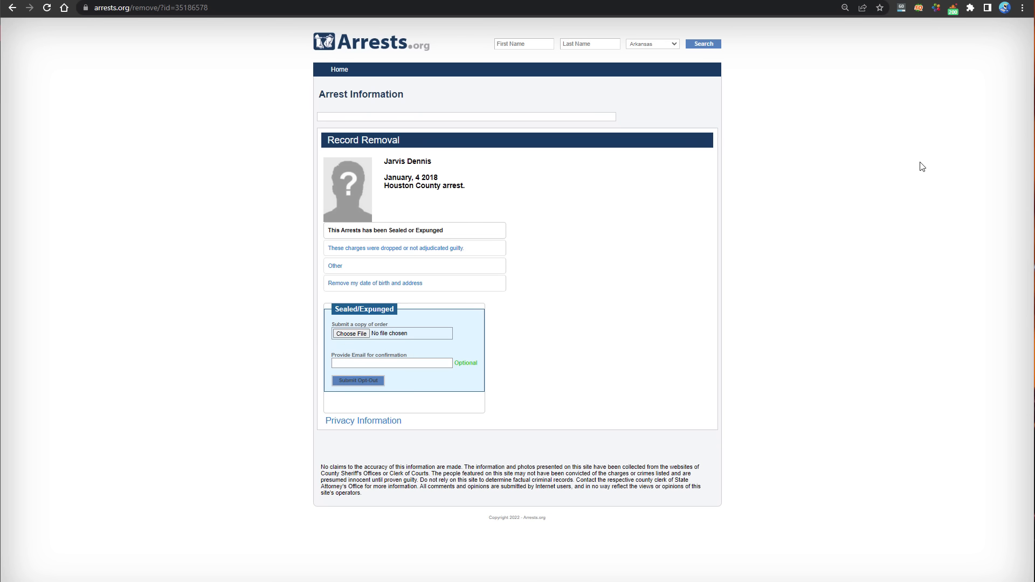
{"action": "mouse_move", "coordinate": [738, 95]}
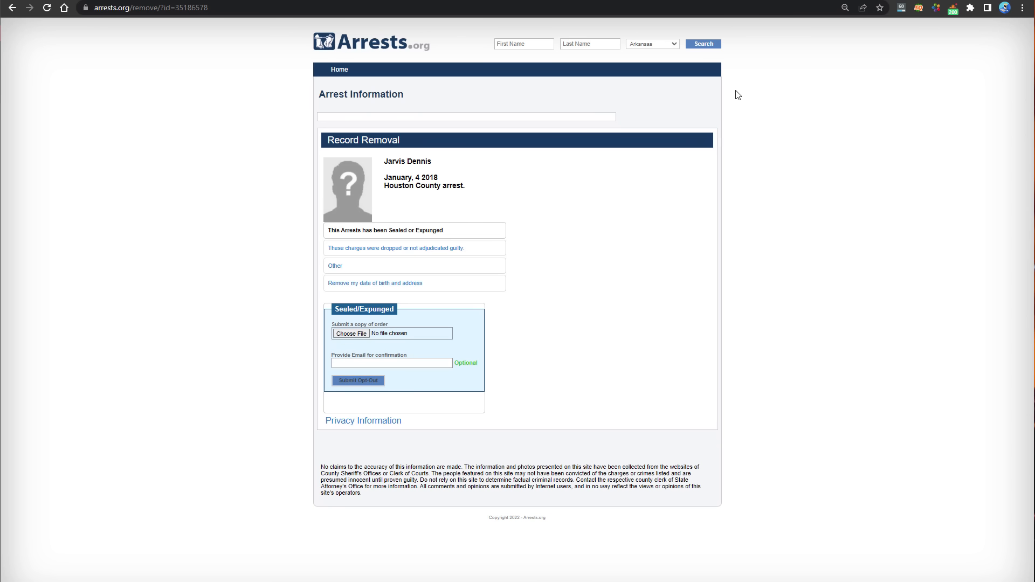
{"action": "mouse_move", "coordinate": [833, 36]}
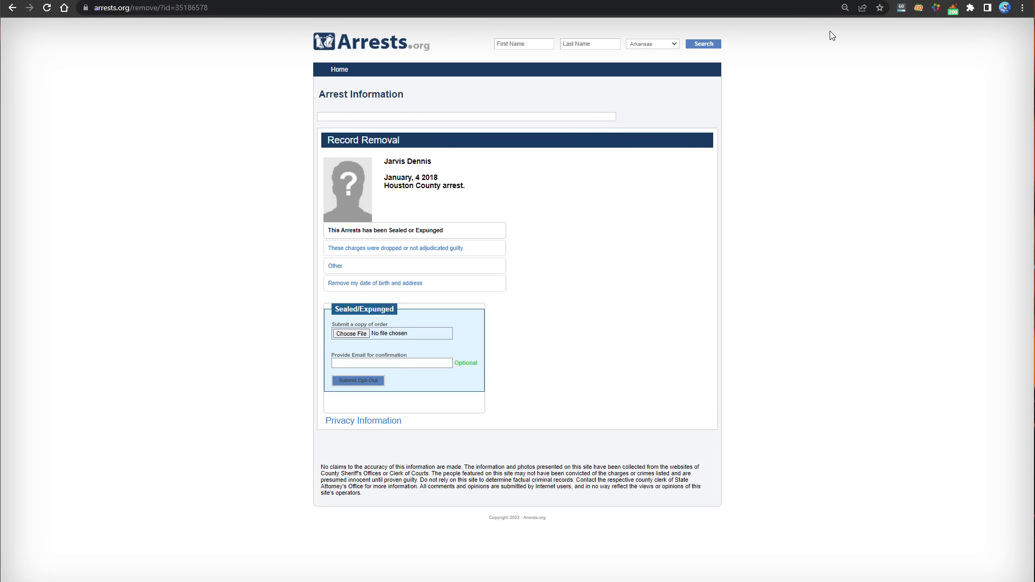
{"action": "mouse_move", "coordinate": [505, 91]}
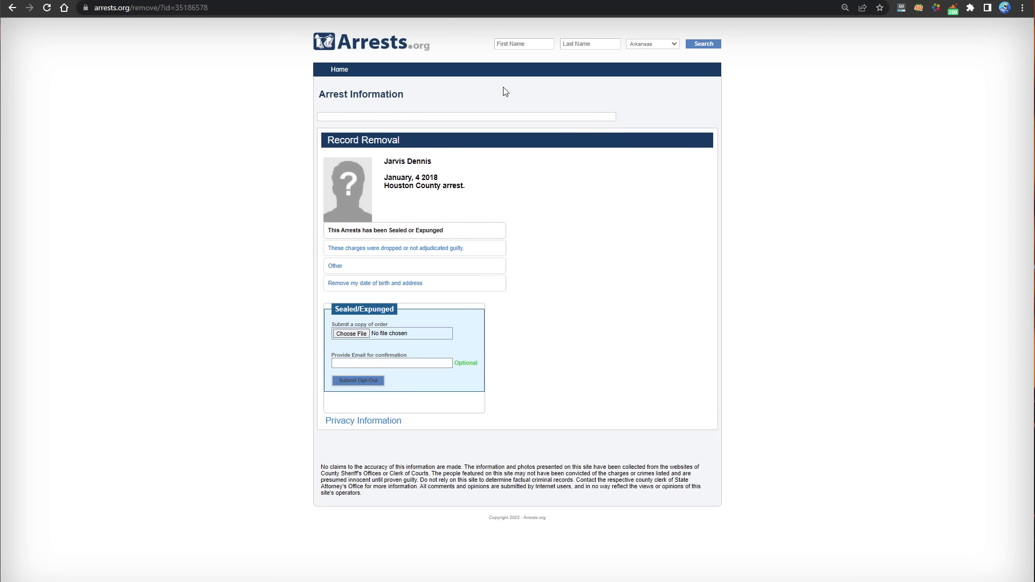
{"action": "mouse_move", "coordinate": [375, 212]}
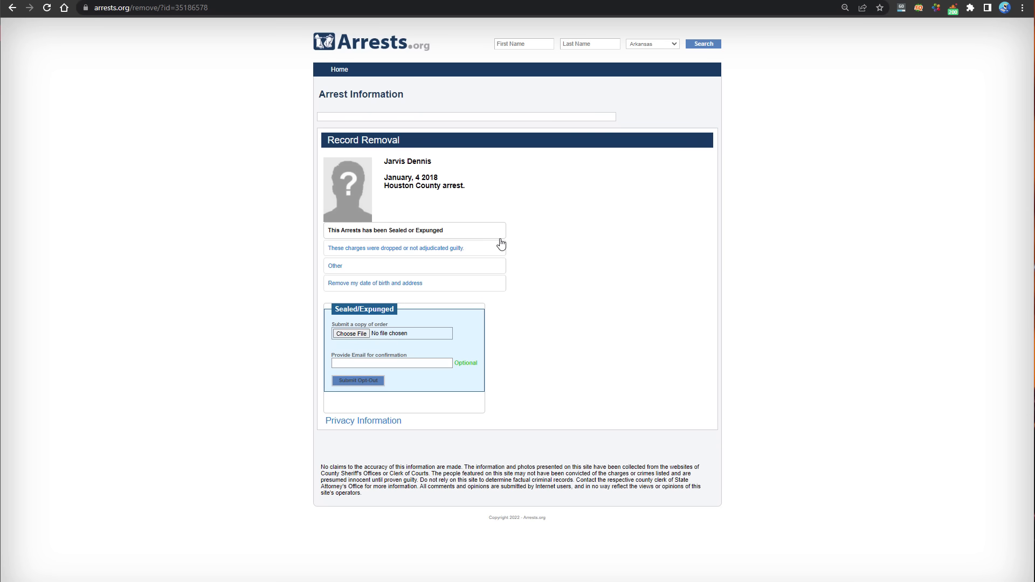
{"action": "mouse_move", "coordinate": [514, 248]}
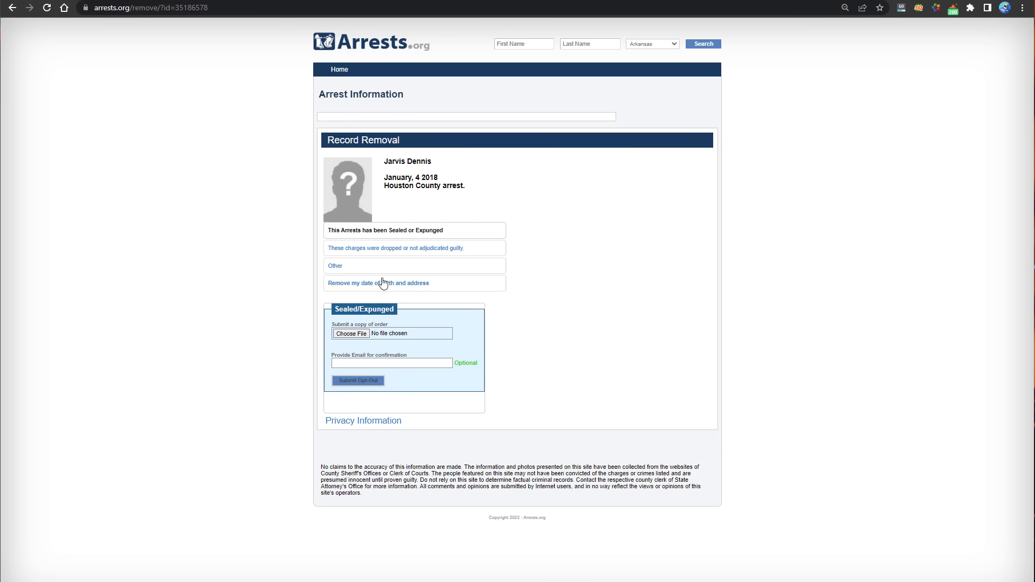
{"action": "mouse_move", "coordinate": [546, 282]}
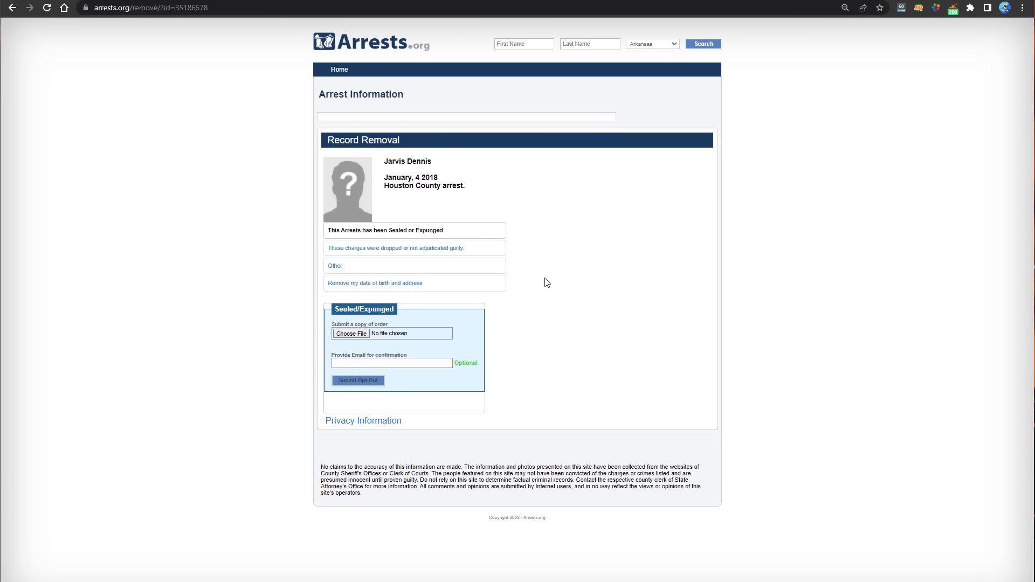
{"action": "mouse_move", "coordinate": [428, 372]}
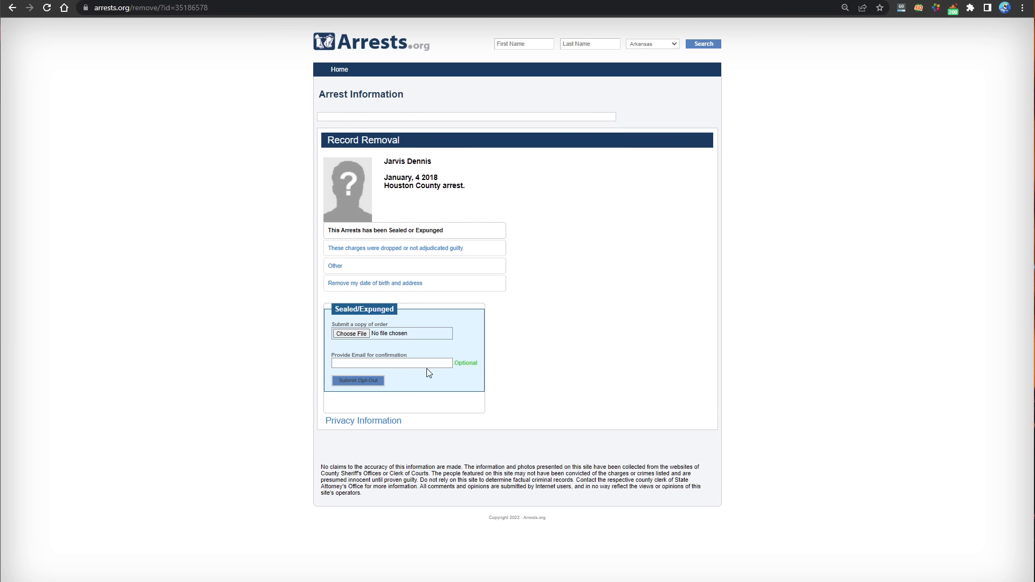
{"action": "mouse_move", "coordinate": [519, 331]}
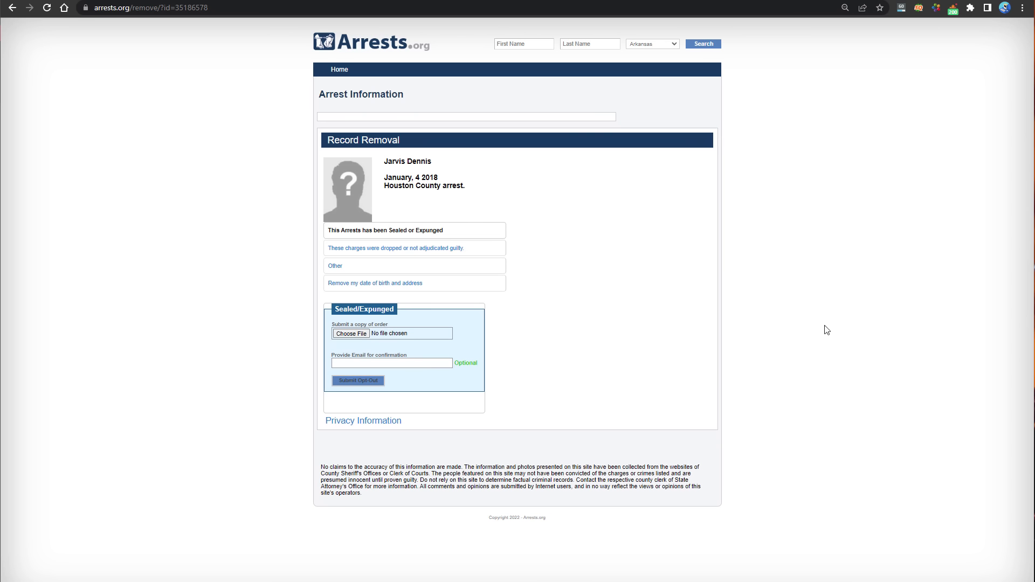
{"action": "mouse_move", "coordinate": [852, 329]}
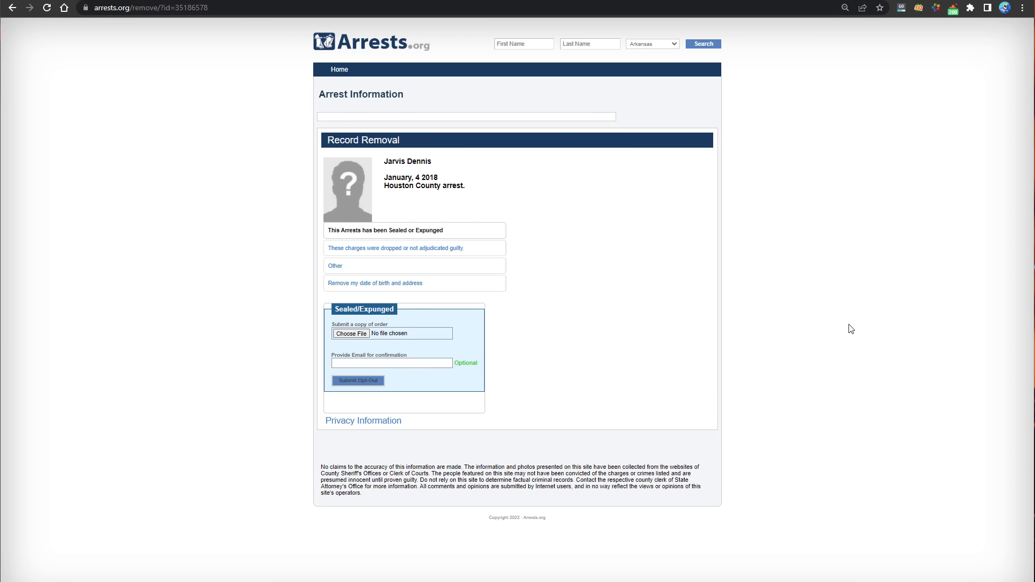
{"action": "mouse_move", "coordinate": [835, 333]}
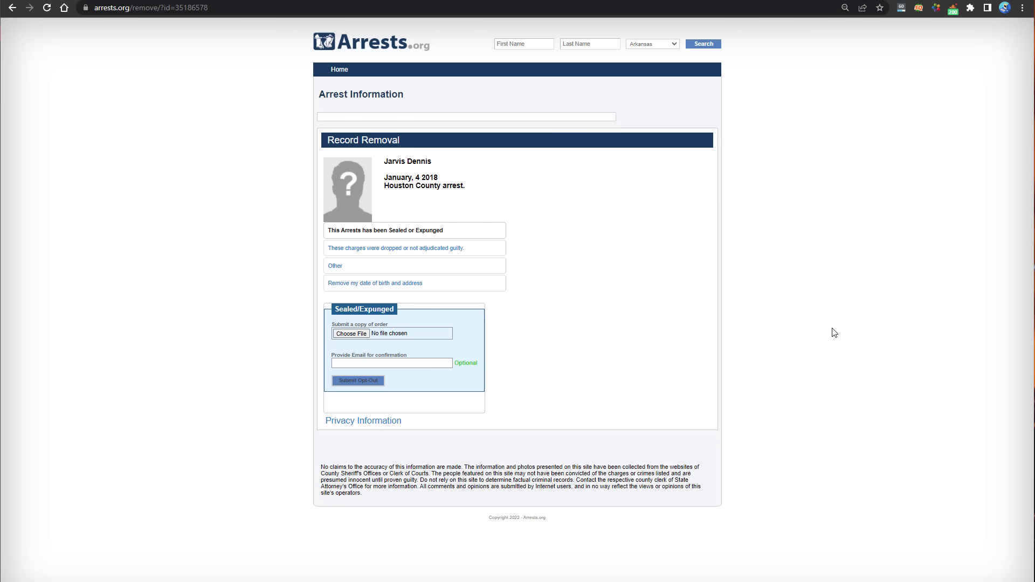
{"action": "mouse_move", "coordinate": [839, 327]}
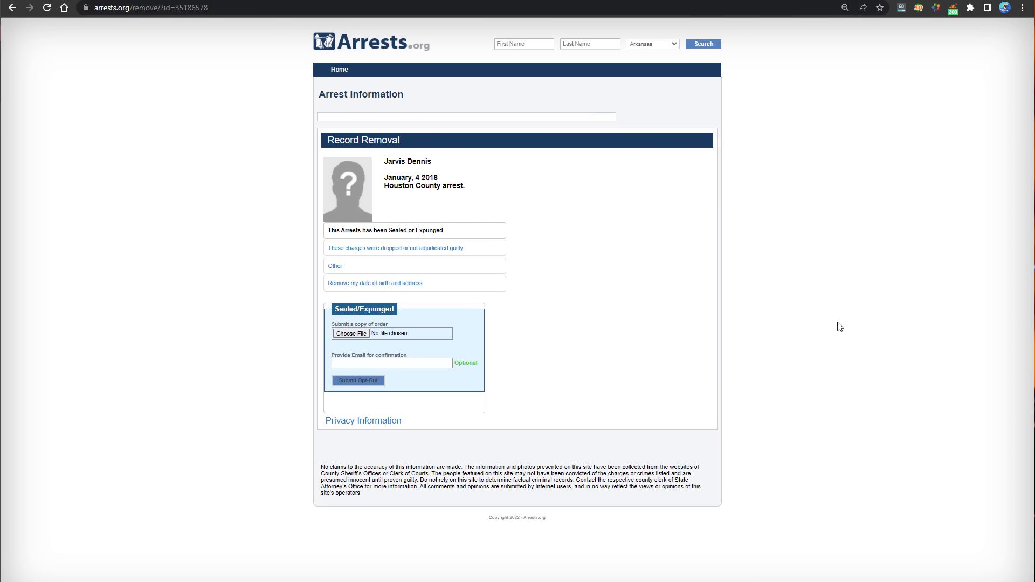
{"action": "mouse_move", "coordinate": [837, 329]}
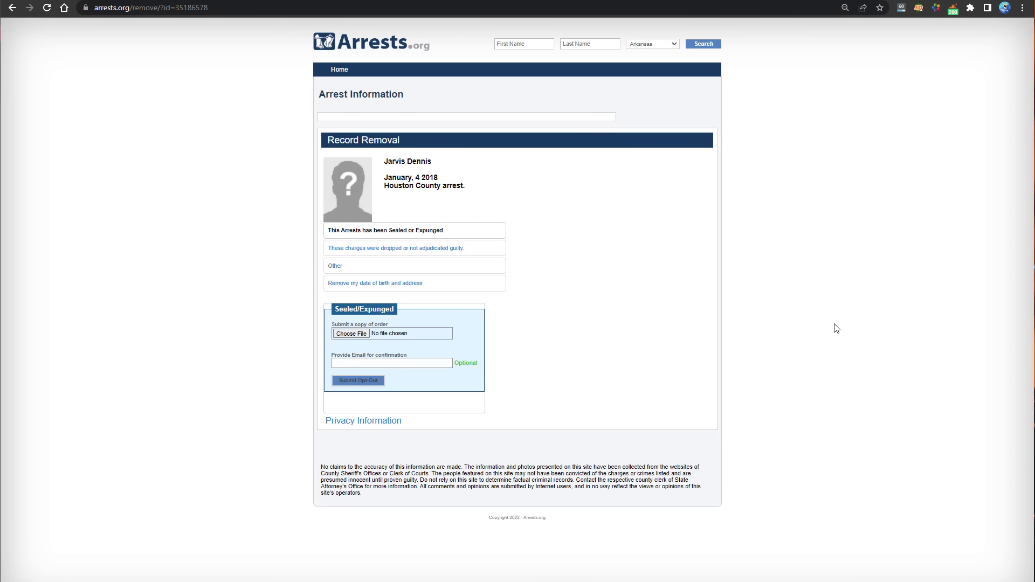
{"action": "mouse_move", "coordinate": [840, 325]}
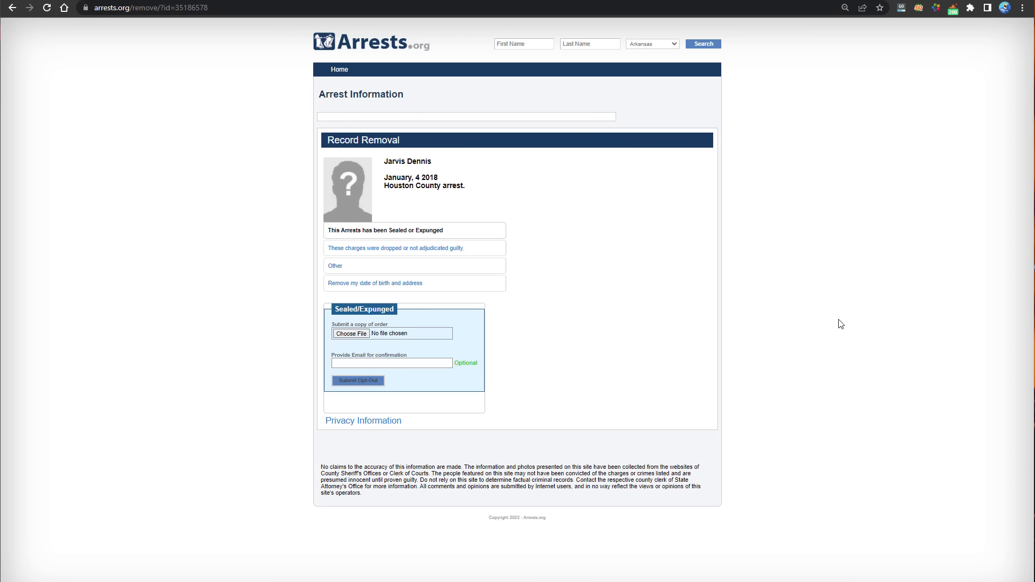
{"action": "mouse_move", "coordinate": [844, 308]}
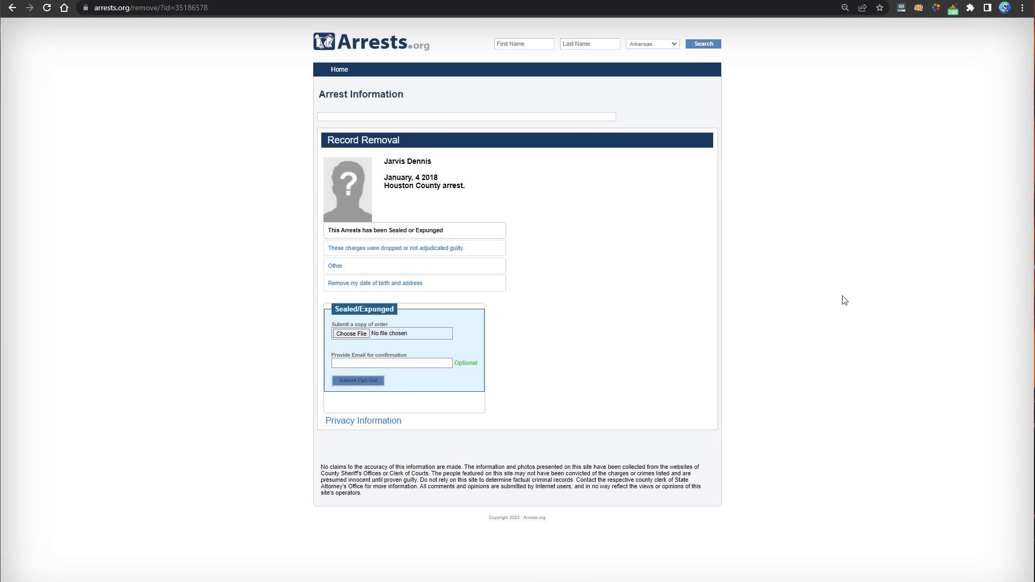
{"action": "mouse_move", "coordinate": [843, 304]}
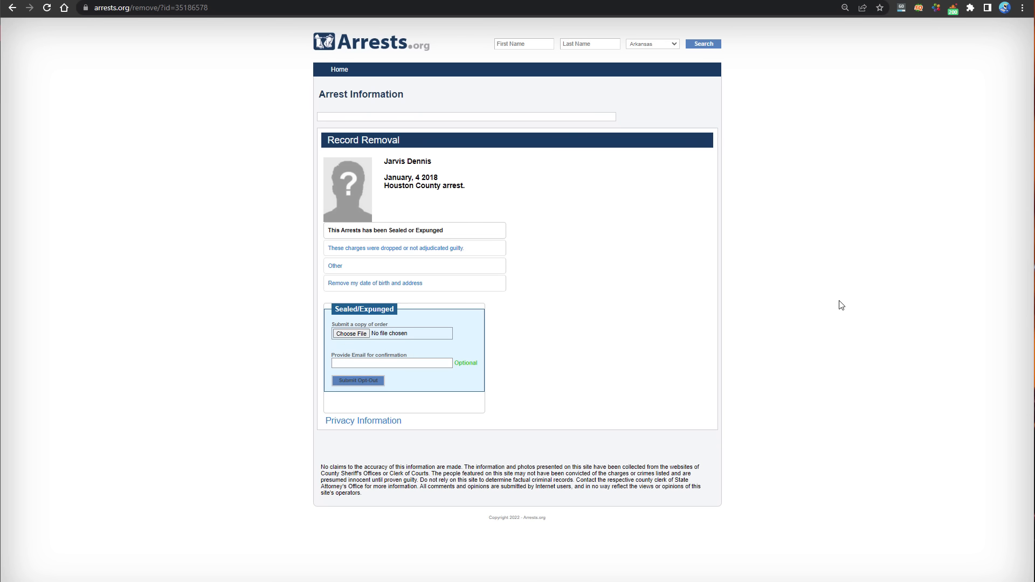
{"action": "mouse_move", "coordinate": [795, 207]}
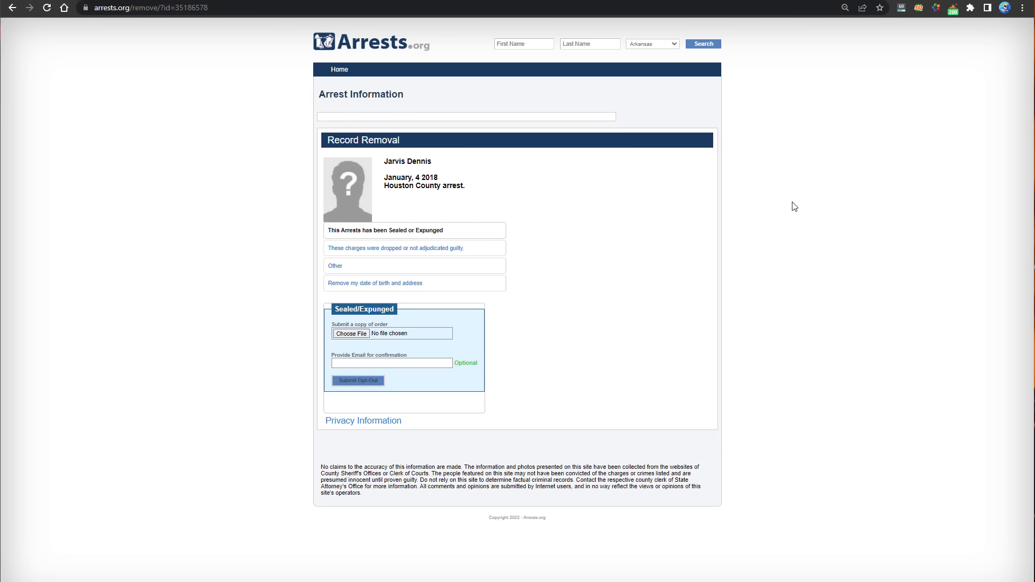
{"action": "mouse_move", "coordinate": [805, 197]}
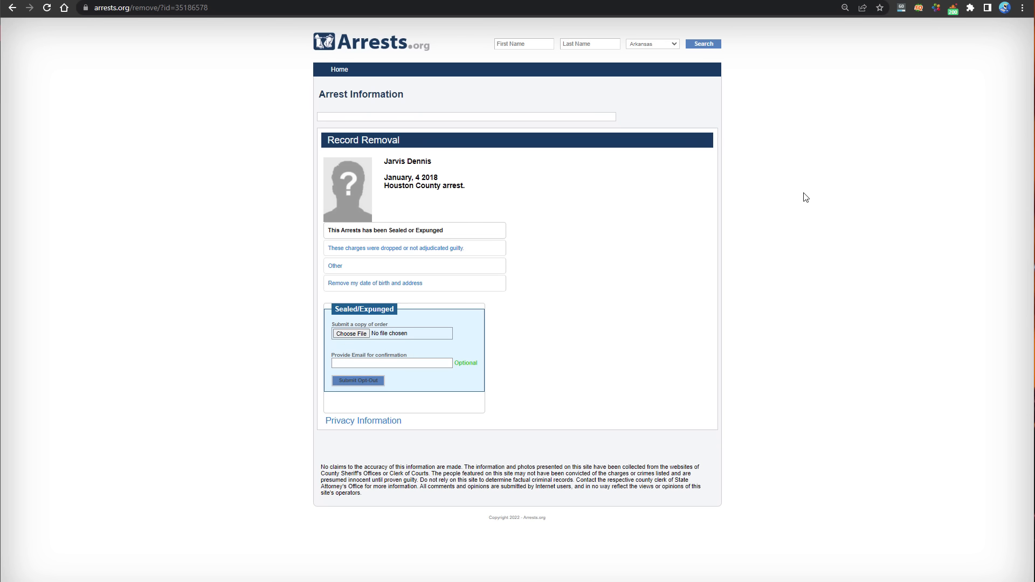